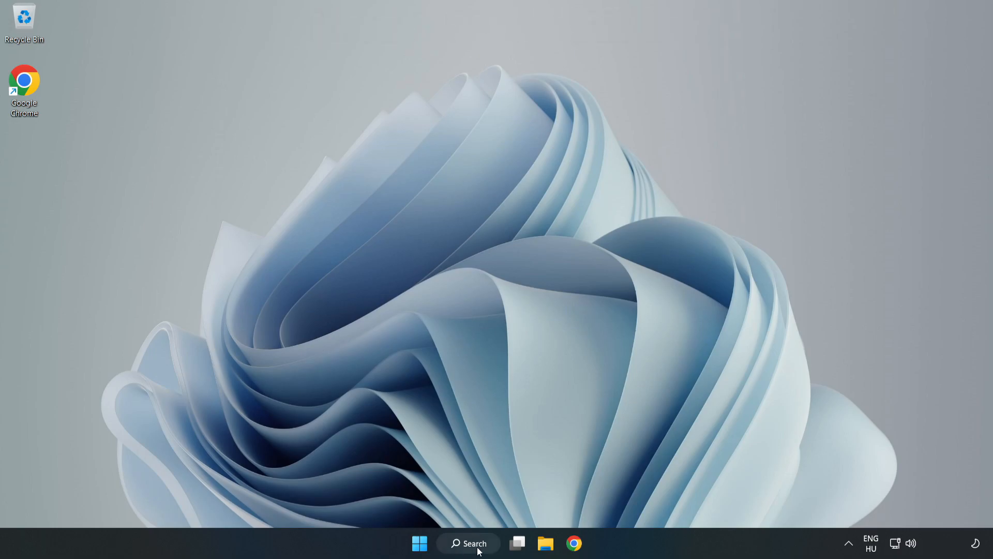
Search Windows for 'edit power plan' to reach the Edit power plan result.
left_click(468, 542)
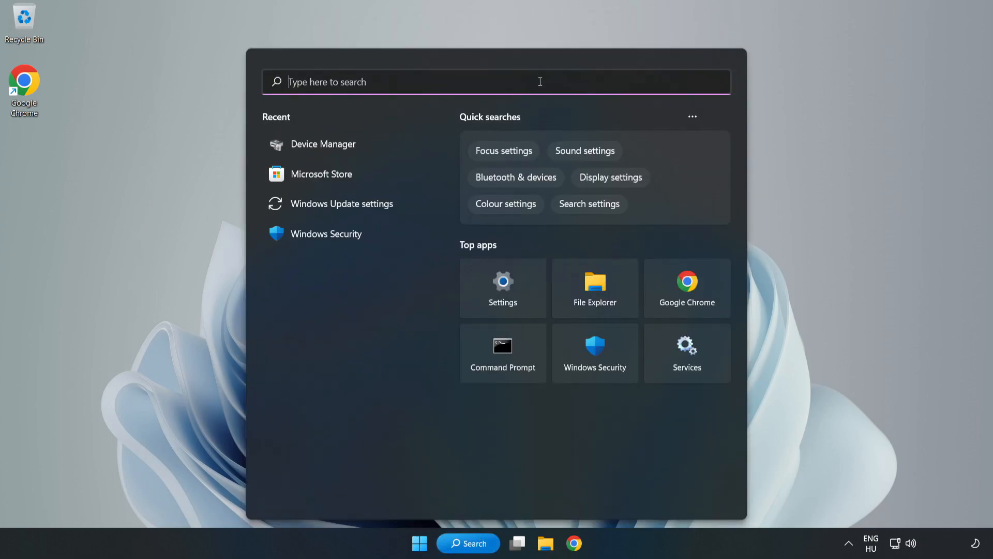
type("edit")
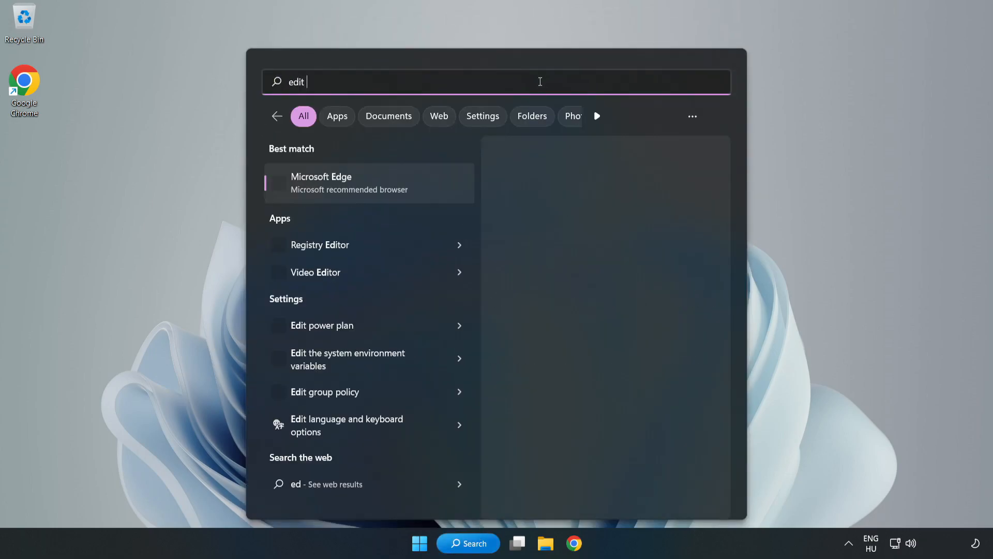
type("power plan")
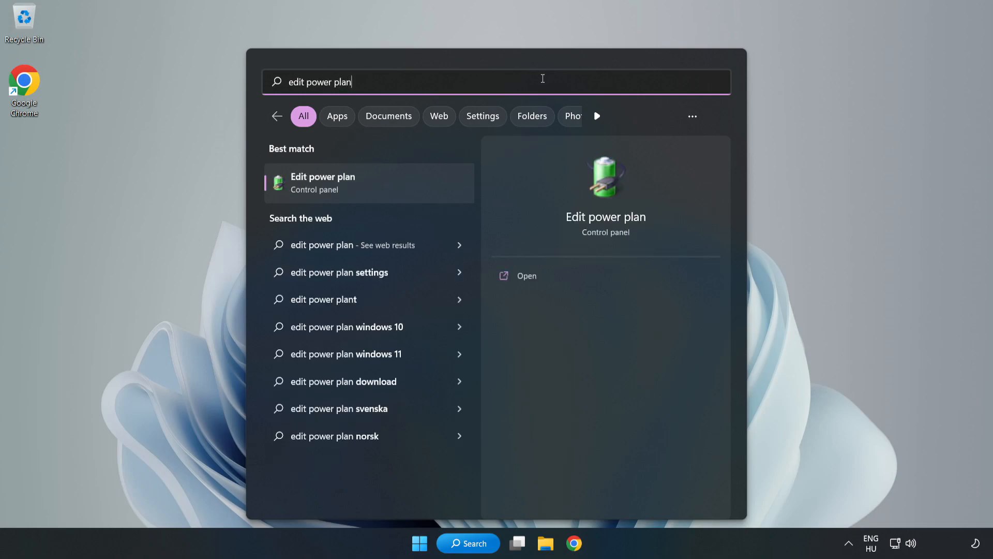
mouse_move(375, 187)
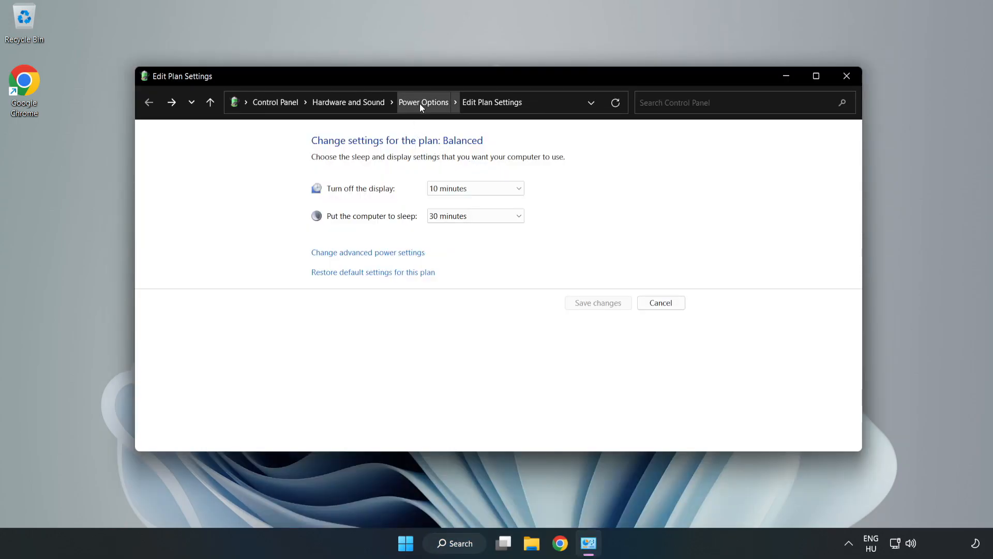
Make High performance the active power plan and close Power Options.
left_click(423, 102)
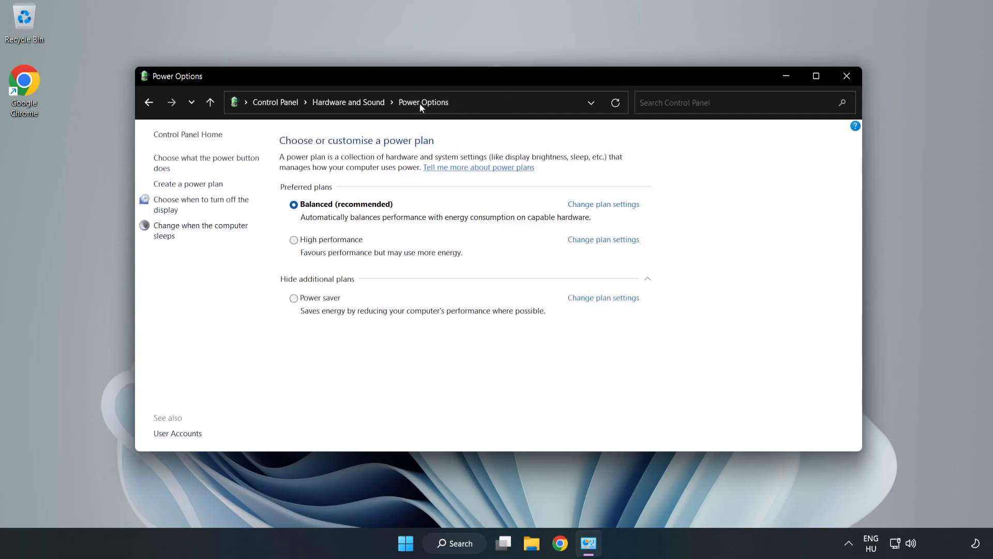
mouse_move(338, 246)
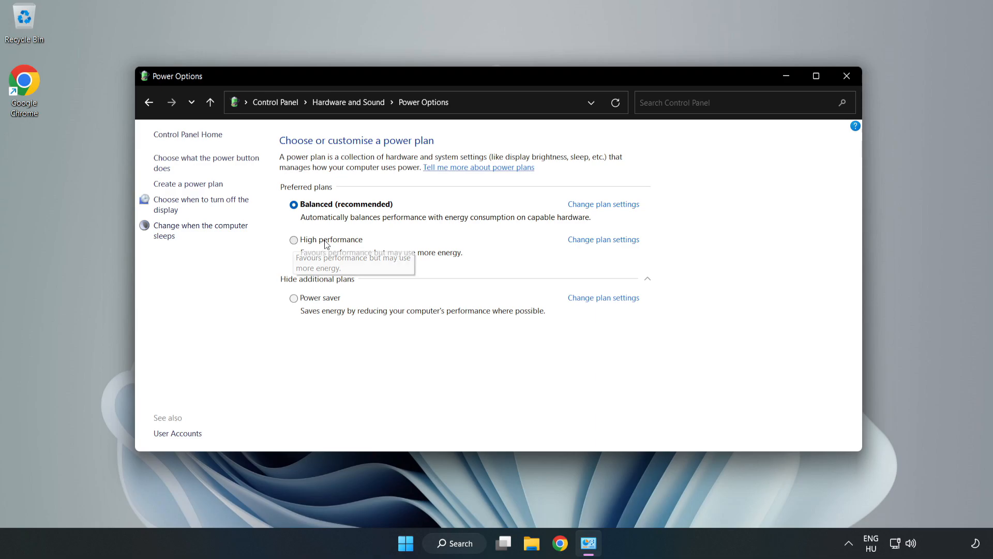
left_click(294, 239)
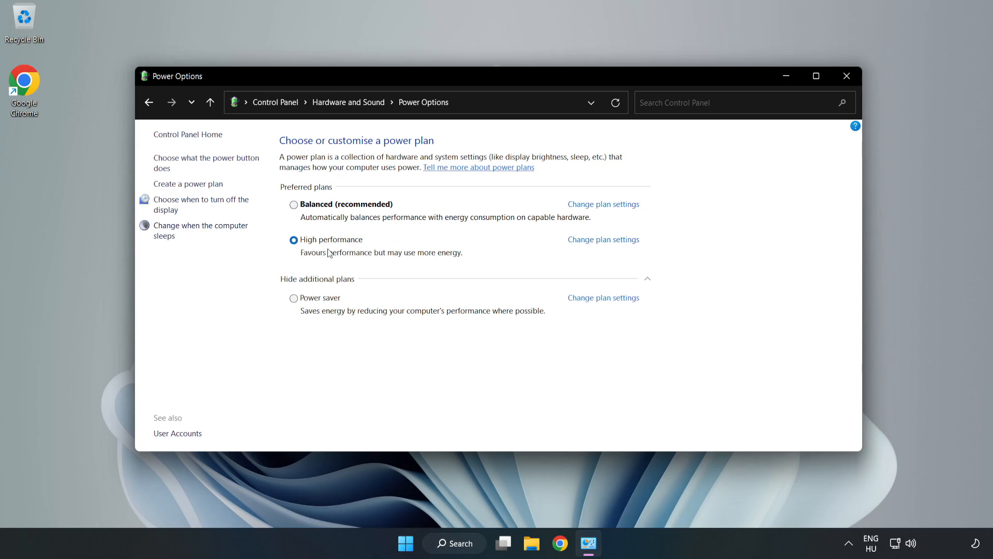
mouse_move(846, 76)
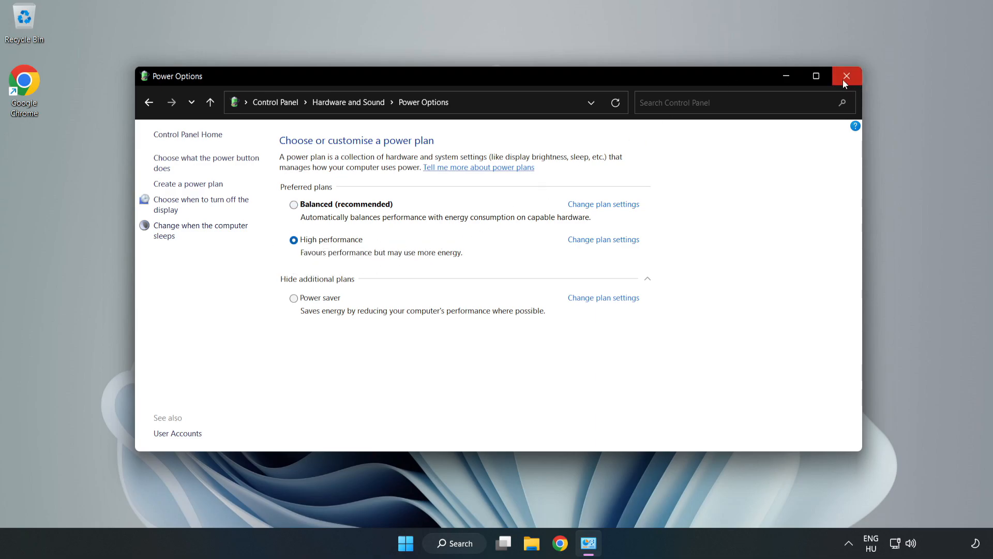
left_click(847, 76)
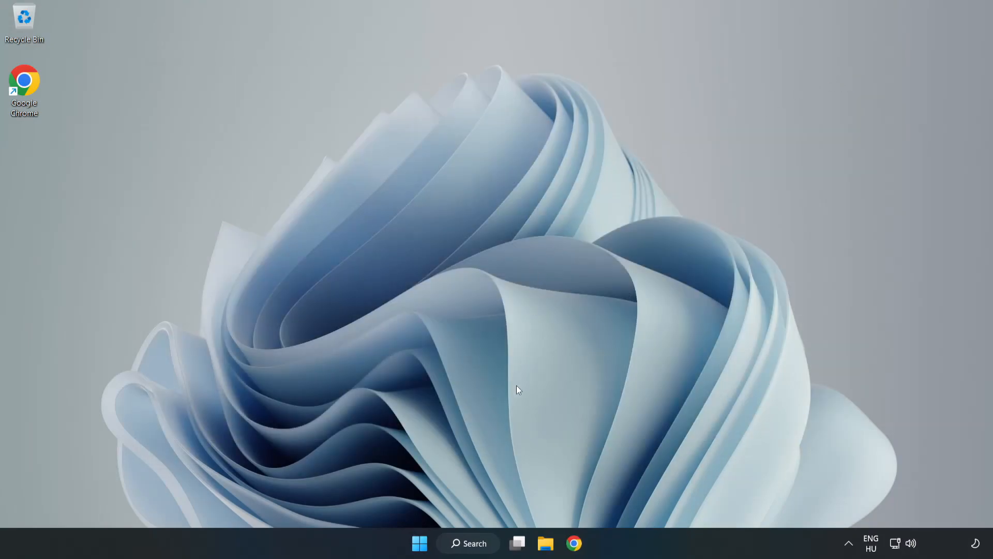
Search Windows for 'device manager' to find Device Manager.
left_click(469, 543)
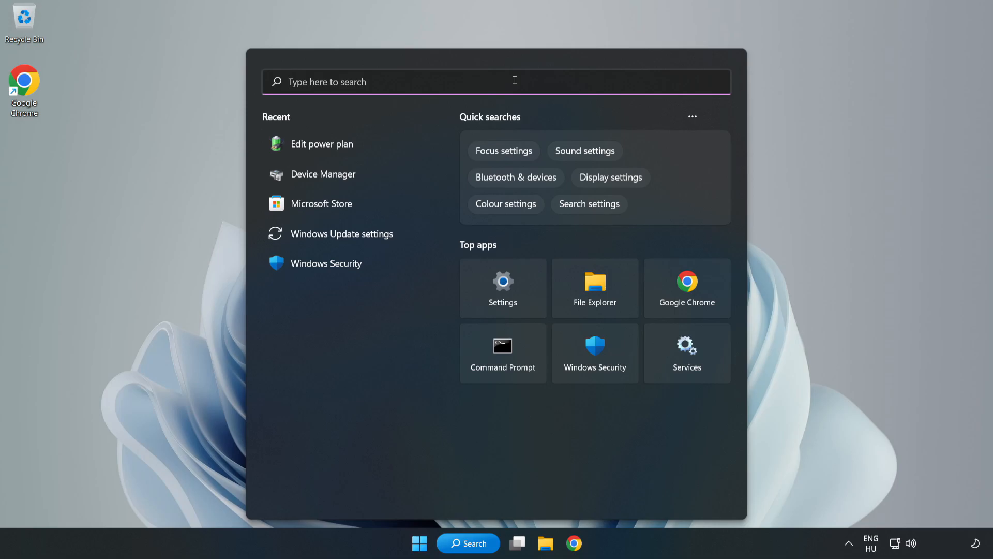
type("device manager")
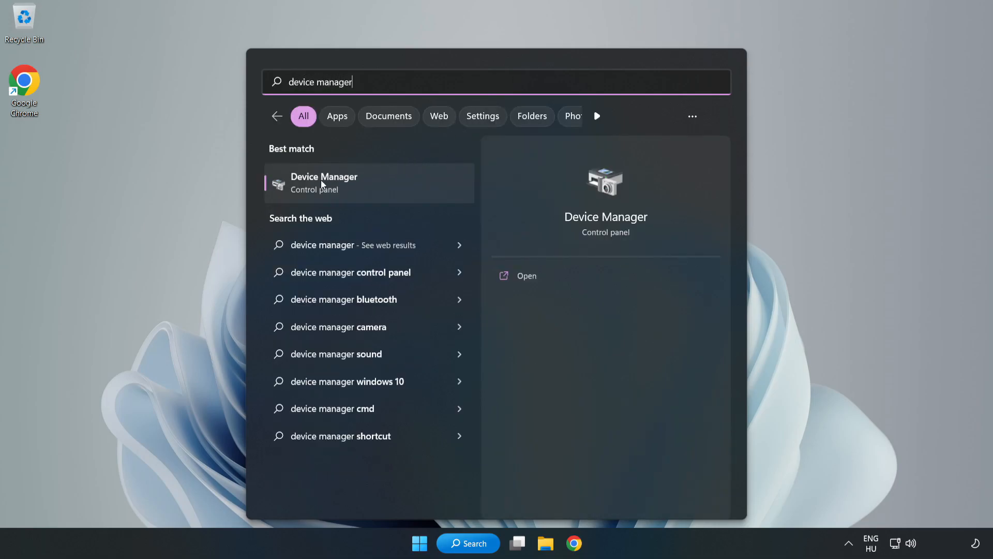
mouse_move(361, 188)
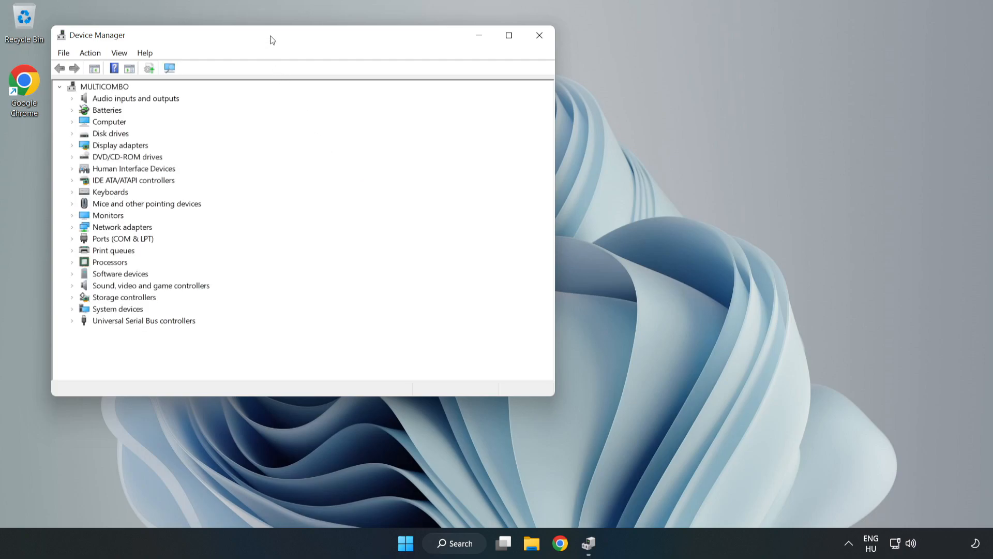
Open the Update driver wizard for the VMware SVGA 3D display adapter.
left_click_drag(272, 39, 469, 96)
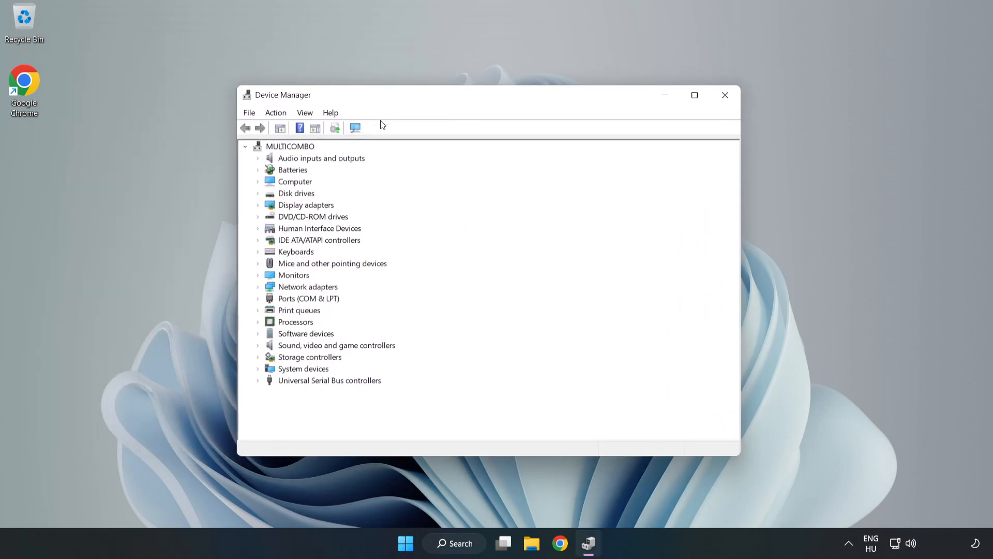
left_click(306, 205)
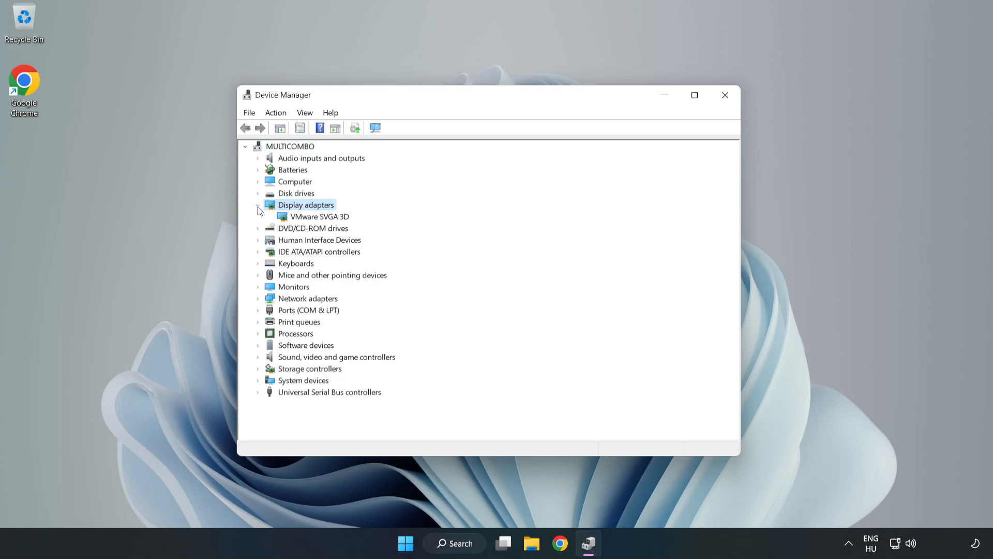
left_click(319, 216)
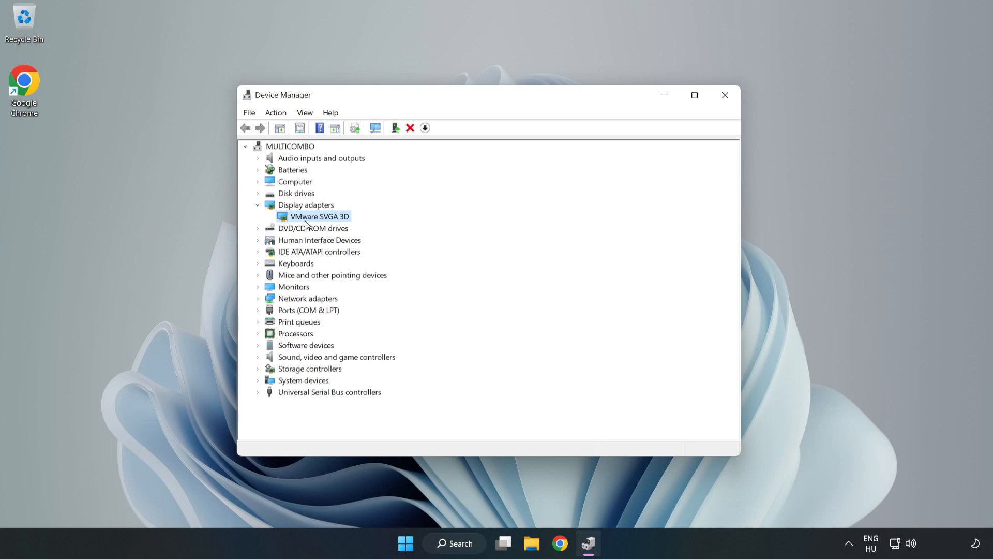
right_click(319, 216)
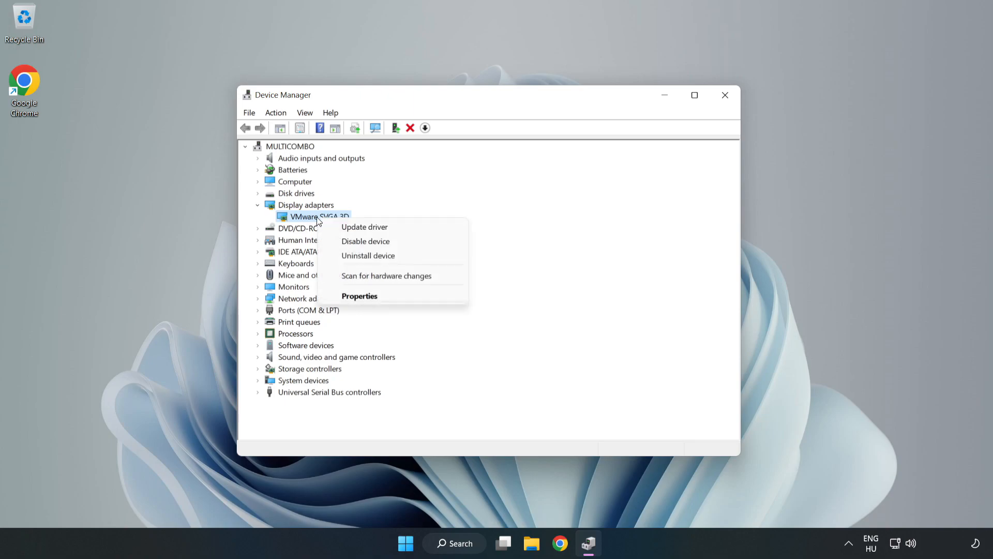
mouse_move(365, 227)
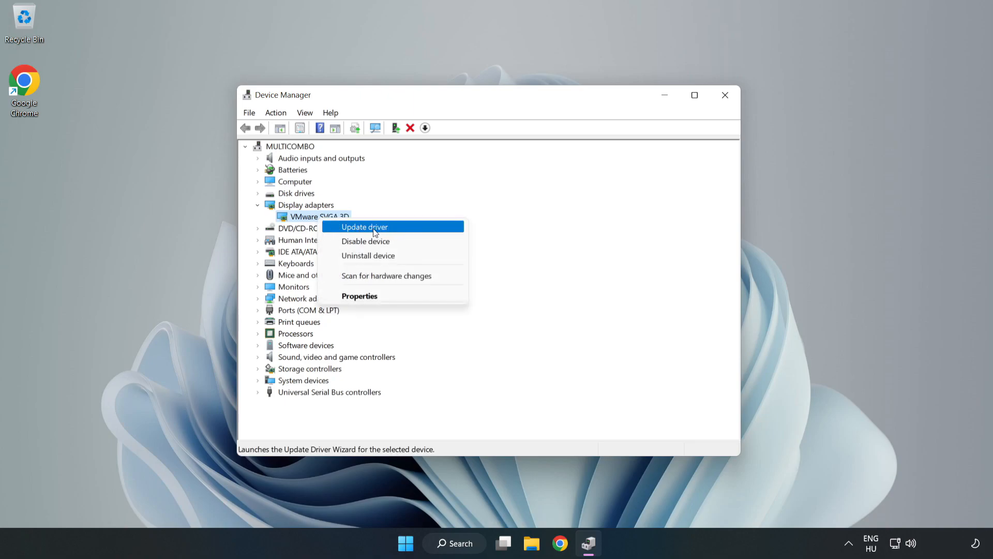
left_click(365, 227)
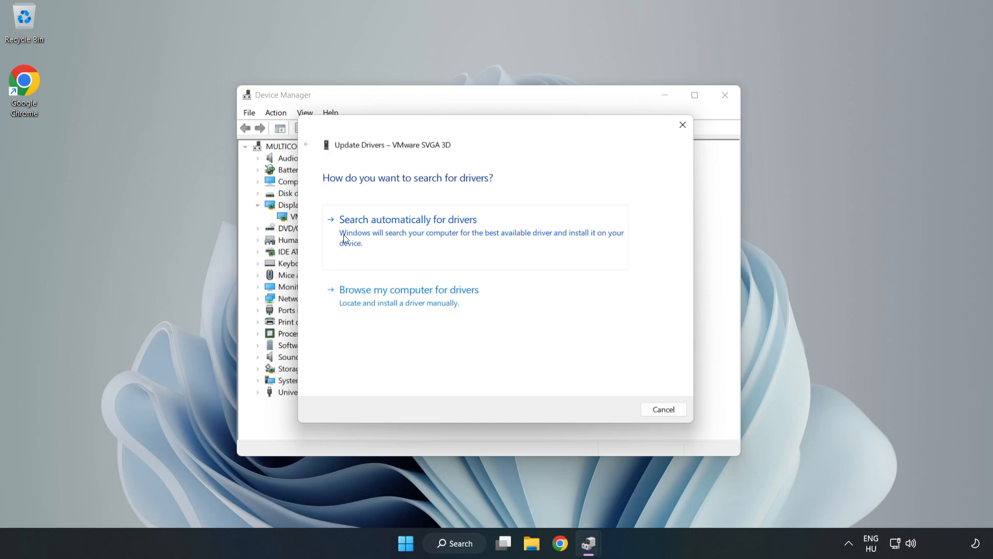
Search automatically for a VMware SVGA 3D driver, then close the wizard and Device Manager.
left_click(407, 219)
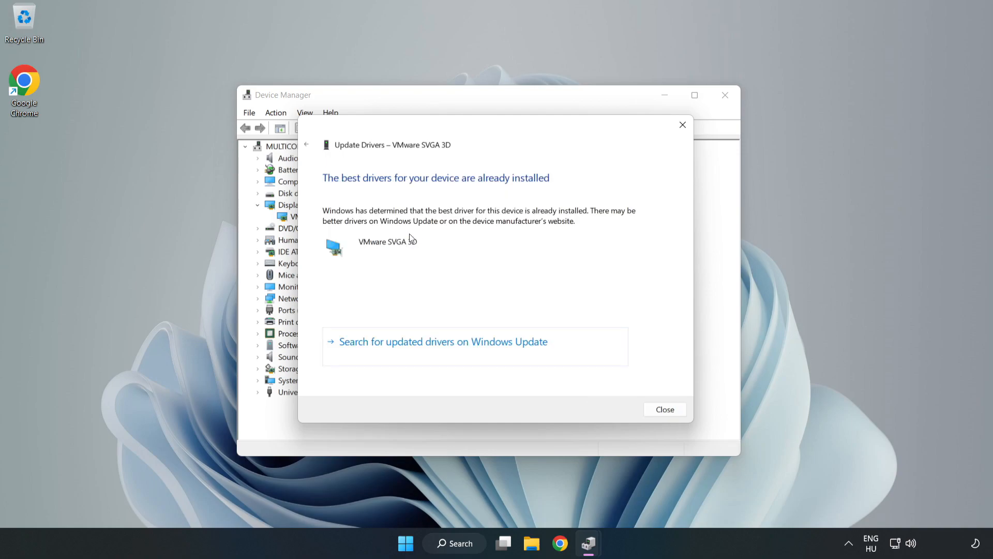
mouse_move(358, 215)
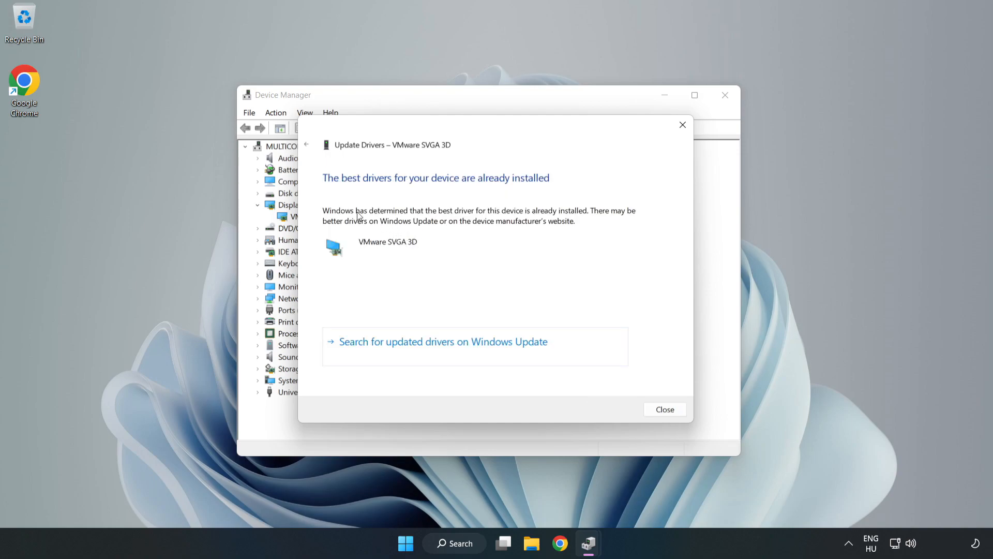
mouse_move(664, 409)
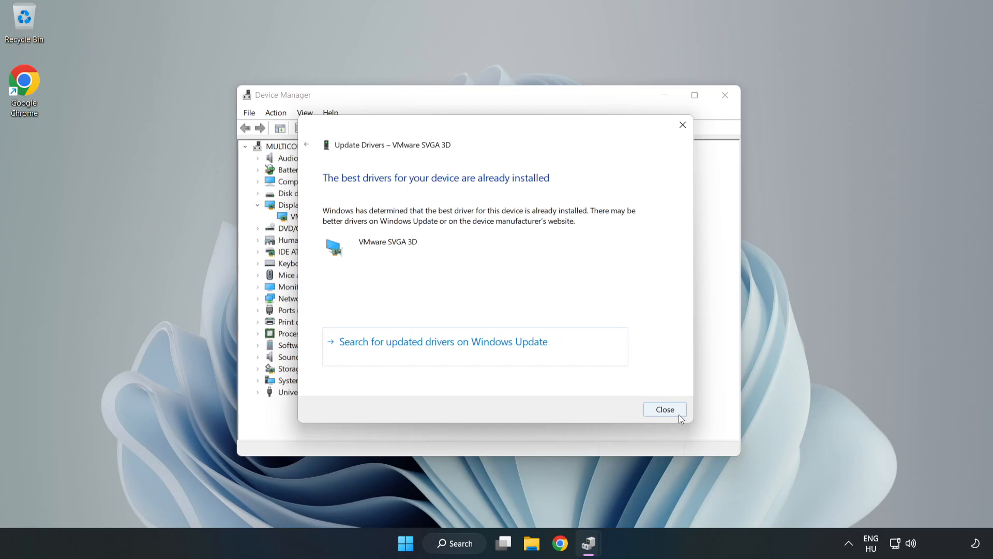
left_click(665, 409)
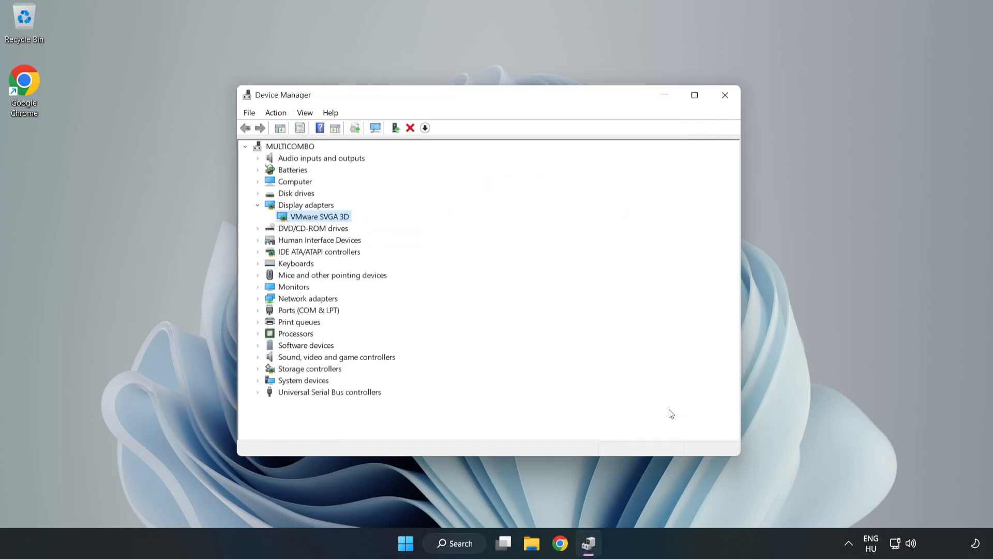
mouse_move(725, 96)
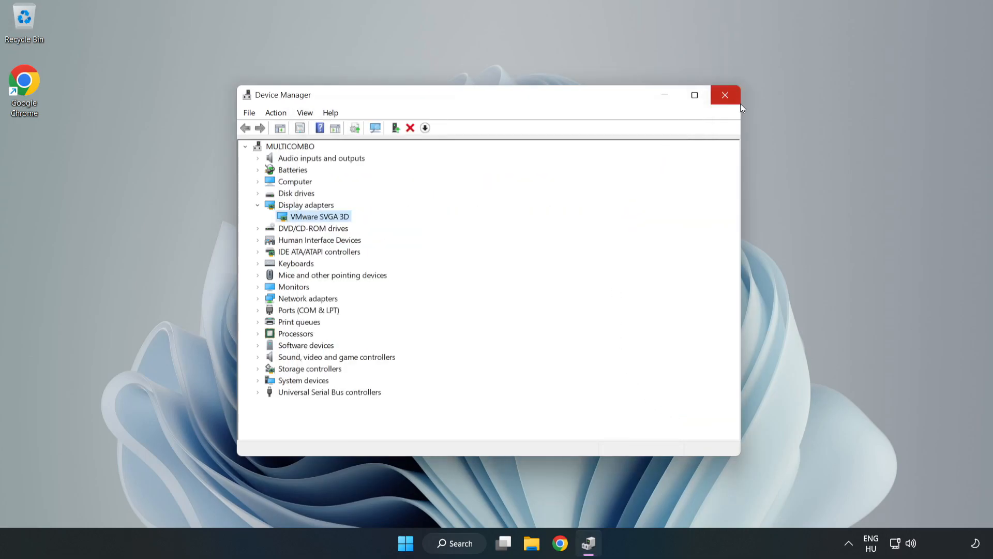
left_click(725, 95)
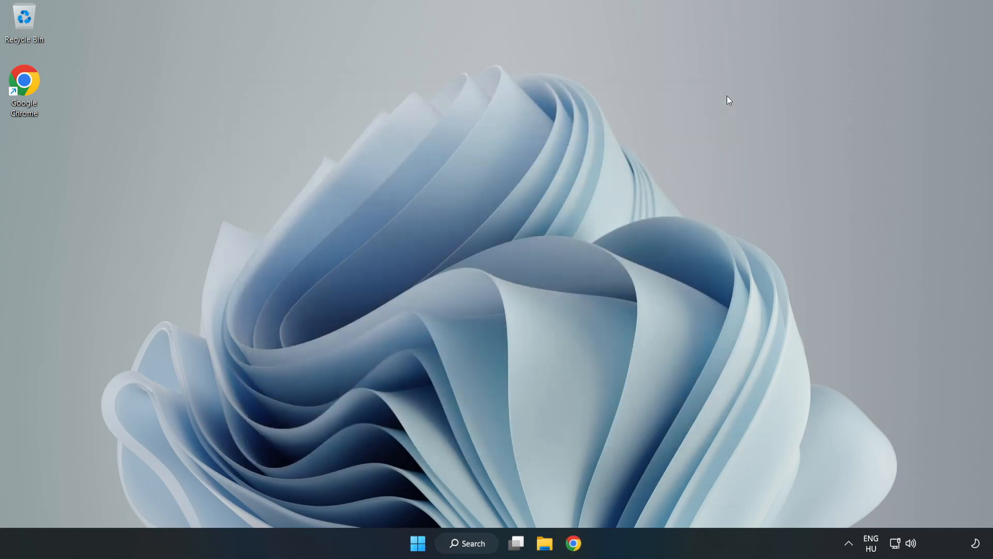
mouse_move(494, 368)
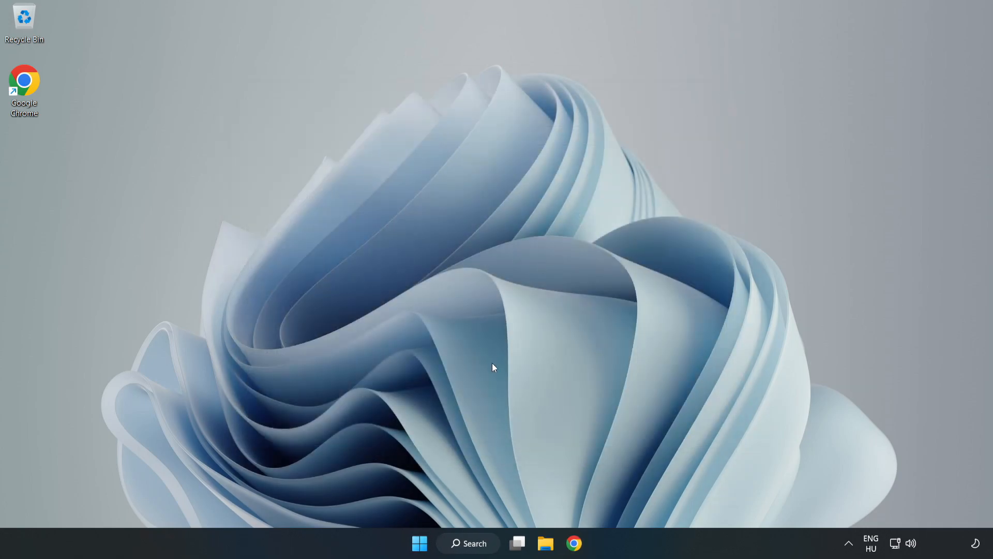
Search Windows for 'game mode settings' to reach the Game Mode page.
left_click(468, 542)
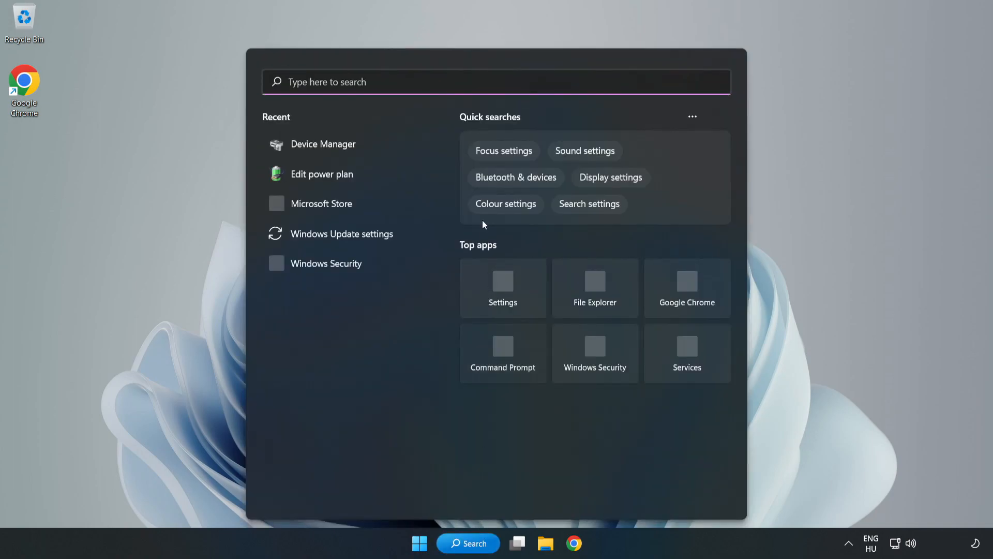
type("g")
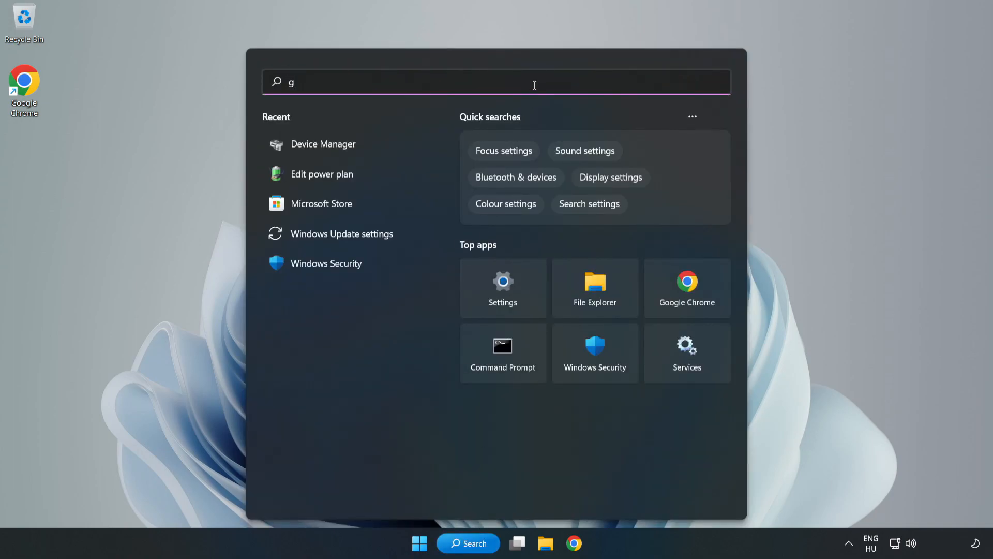
type("ame mode settings")
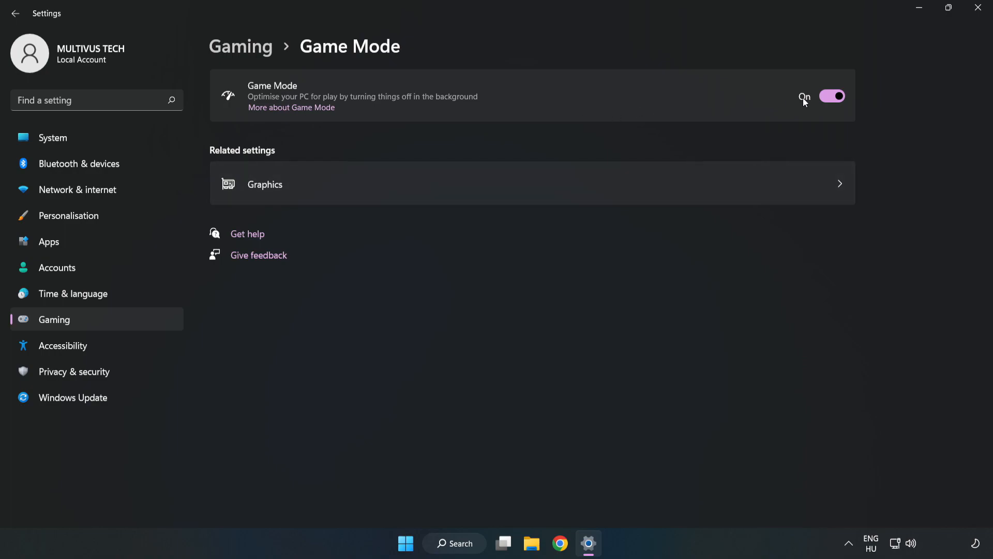
mouse_move(811, 125)
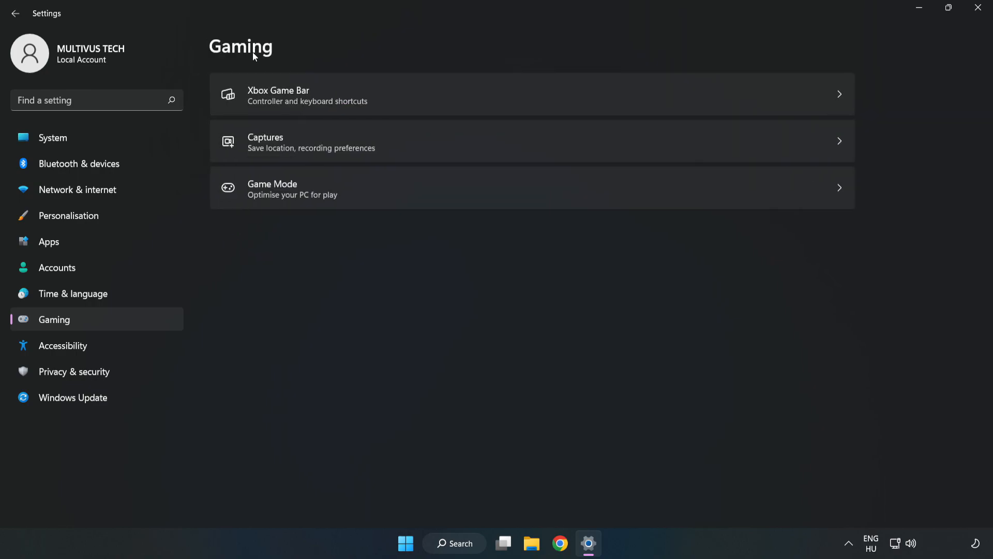
mouse_move(383, 100)
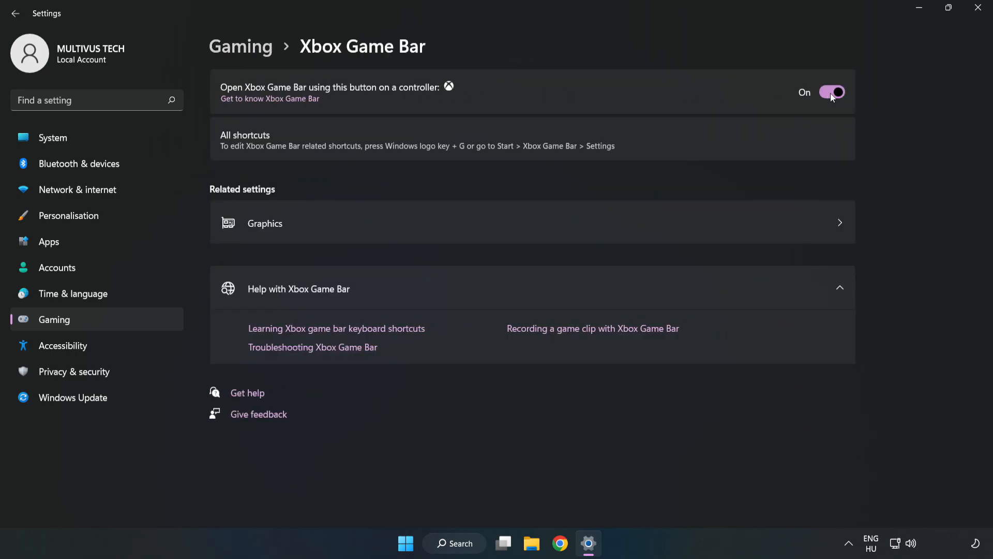
Stop the controller button from opening Xbox Game Bar and close Settings.
left_click(832, 92)
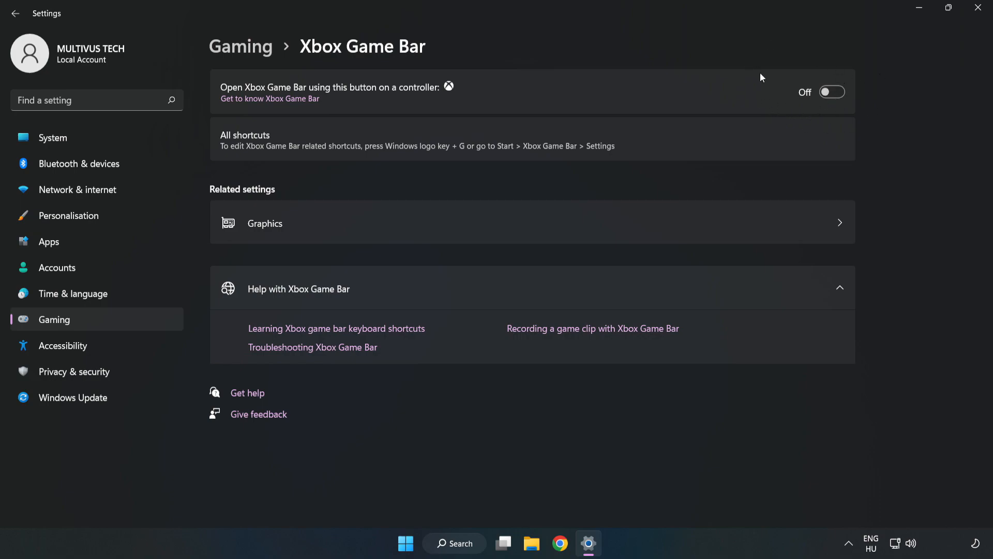
mouse_move(768, 96)
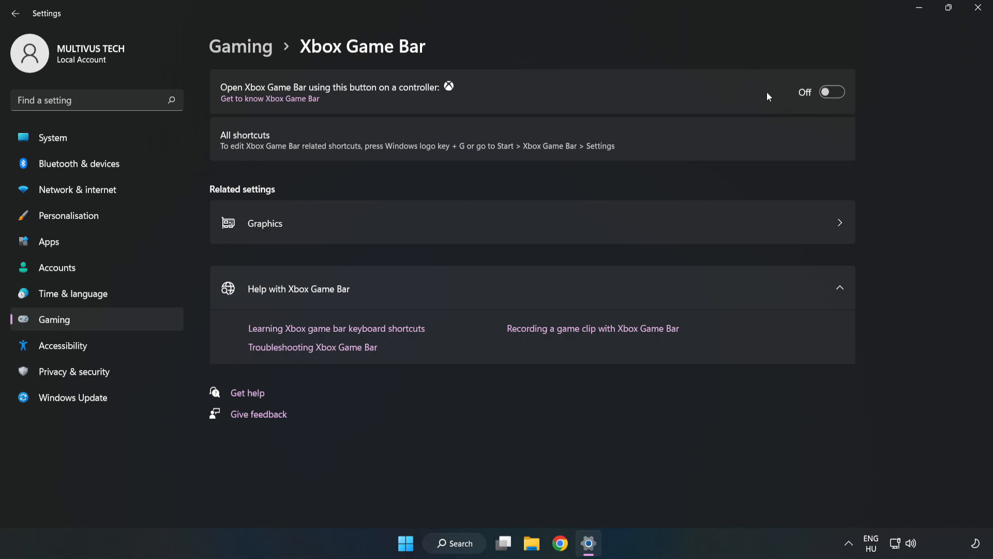
mouse_move(978, 10)
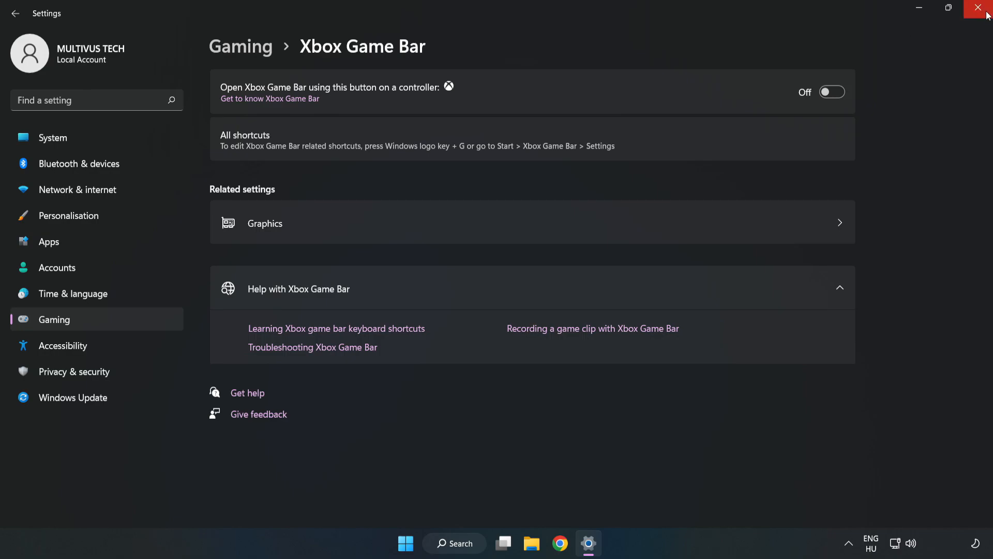
mouse_move(981, 14)
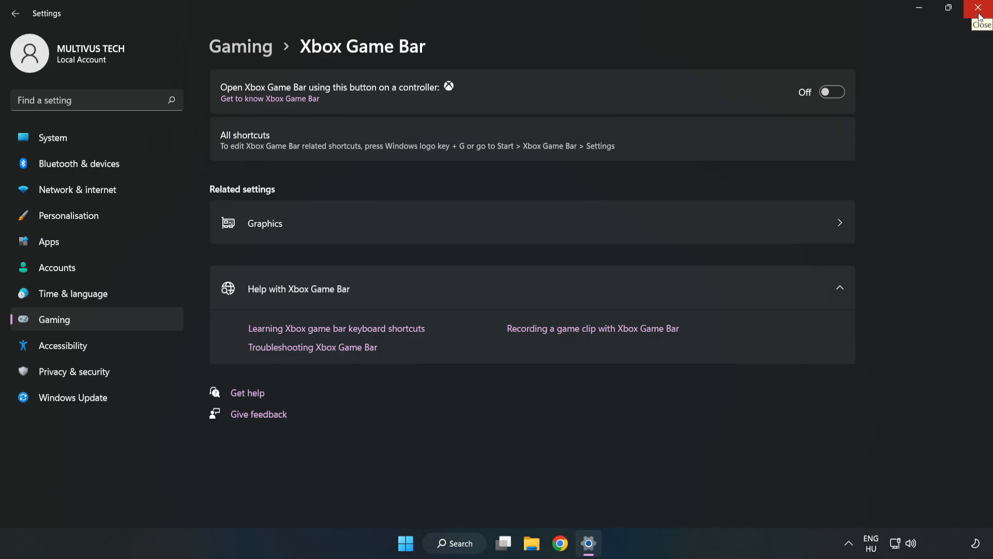
left_click(980, 7)
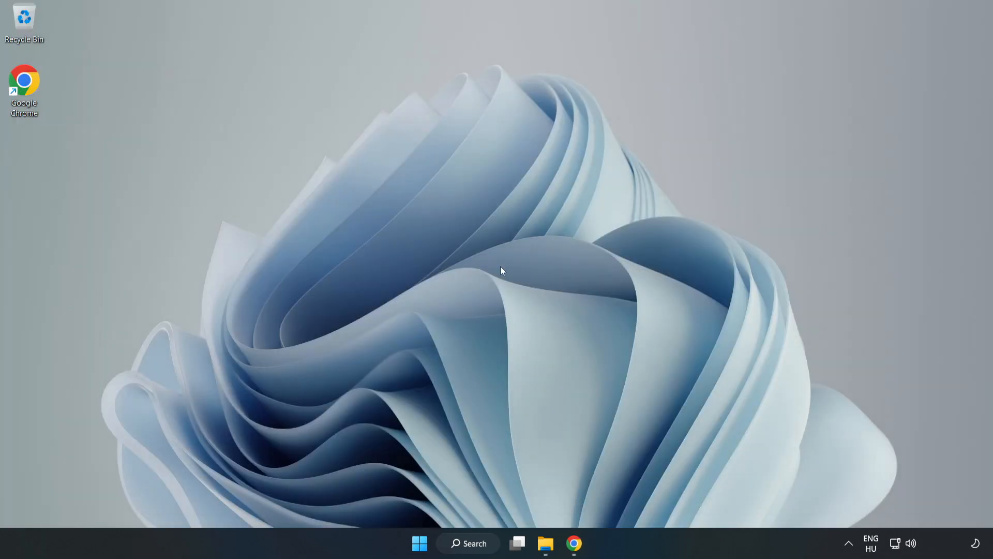
mouse_move(419, 543)
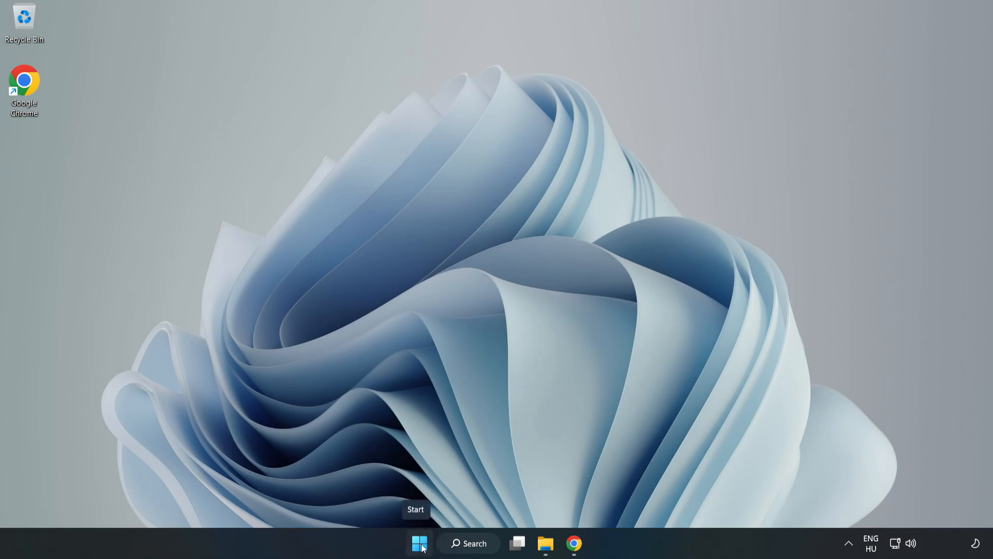
Bring up the Start button's quick-link menu of system tools.
right_click(418, 543)
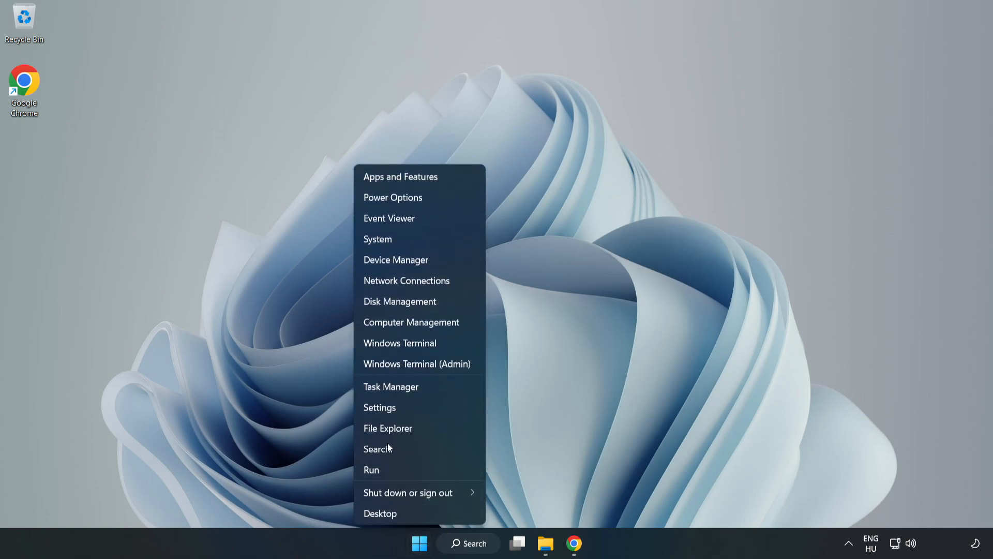
mouse_move(429, 387)
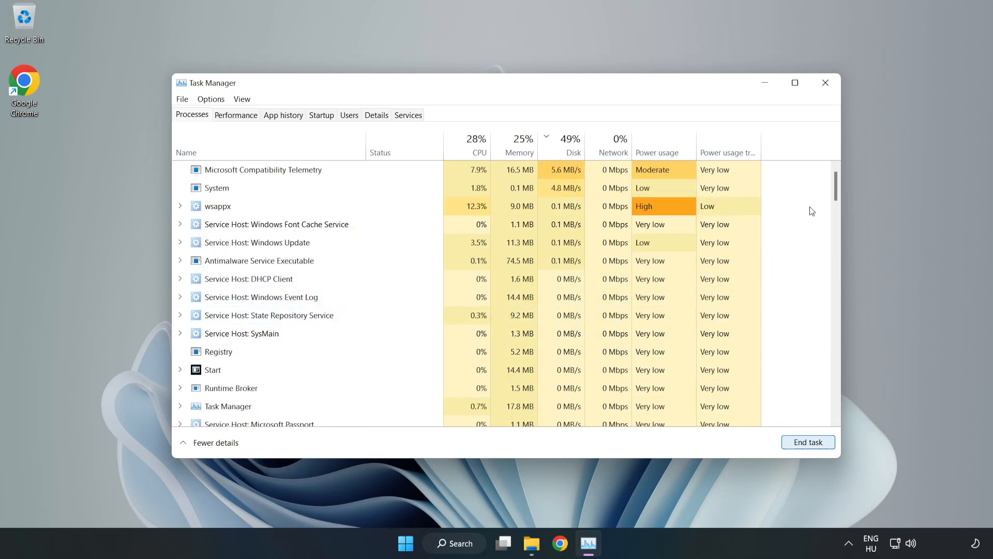
Disable Cortana, Phone Link, Terminal and Xbox App Services at startup, leaving VMware Tools enabled.
scroll("down", 3)
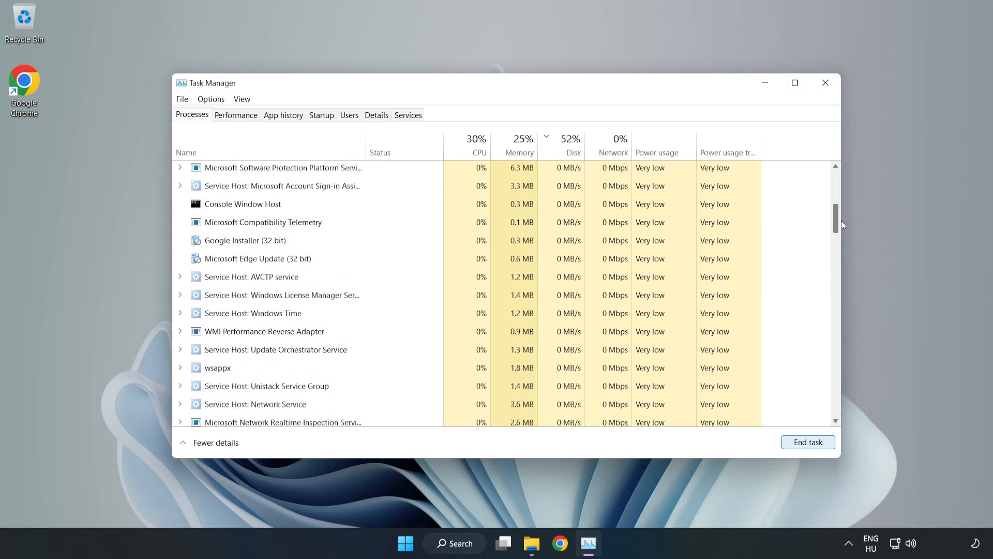
scroll("down", 3)
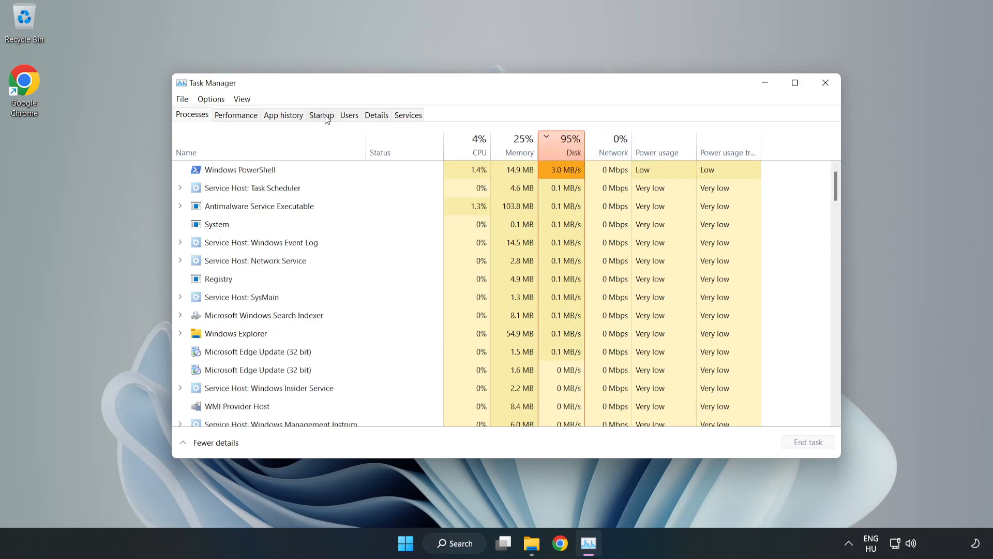
left_click(321, 115)
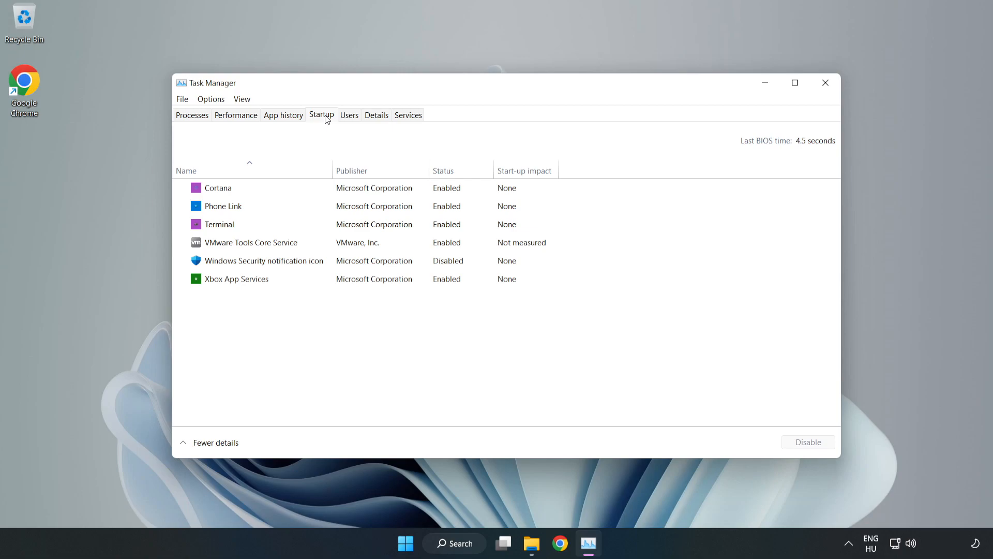
left_click(264, 260)
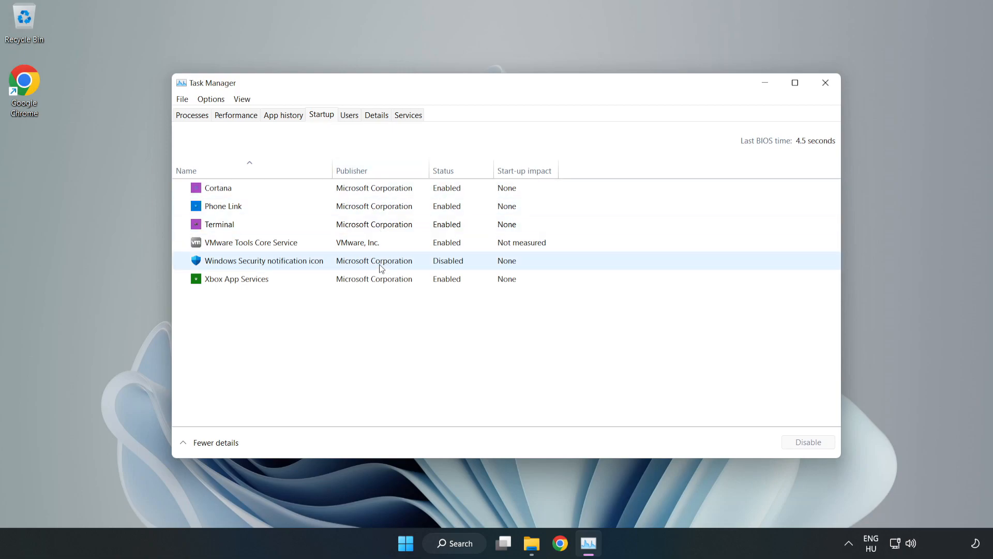
left_click(218, 187)
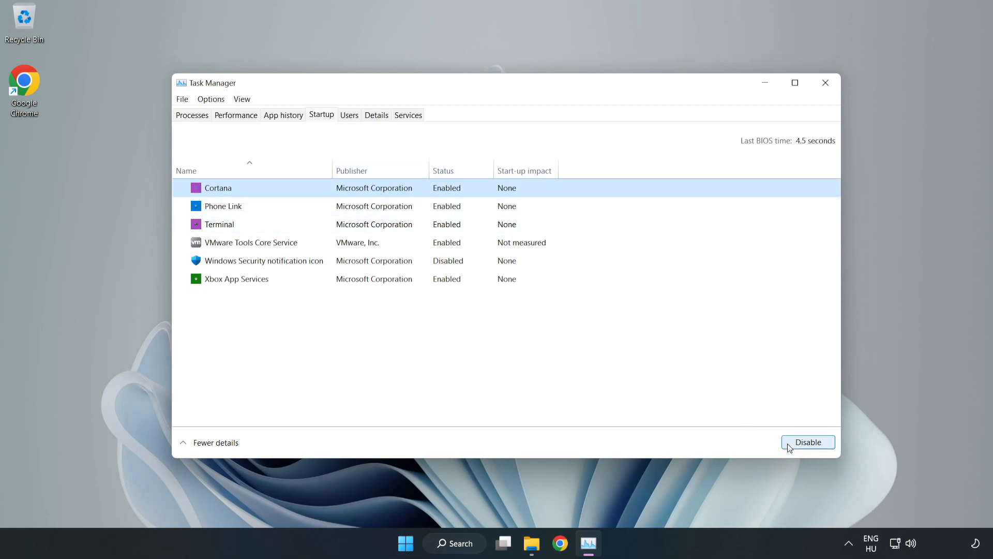
left_click(807, 441)
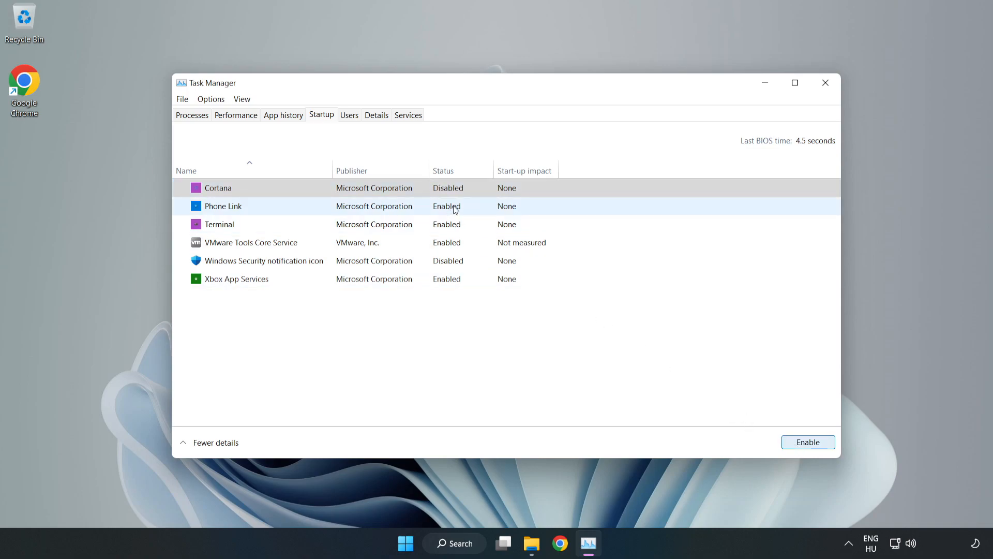
left_click(807, 442)
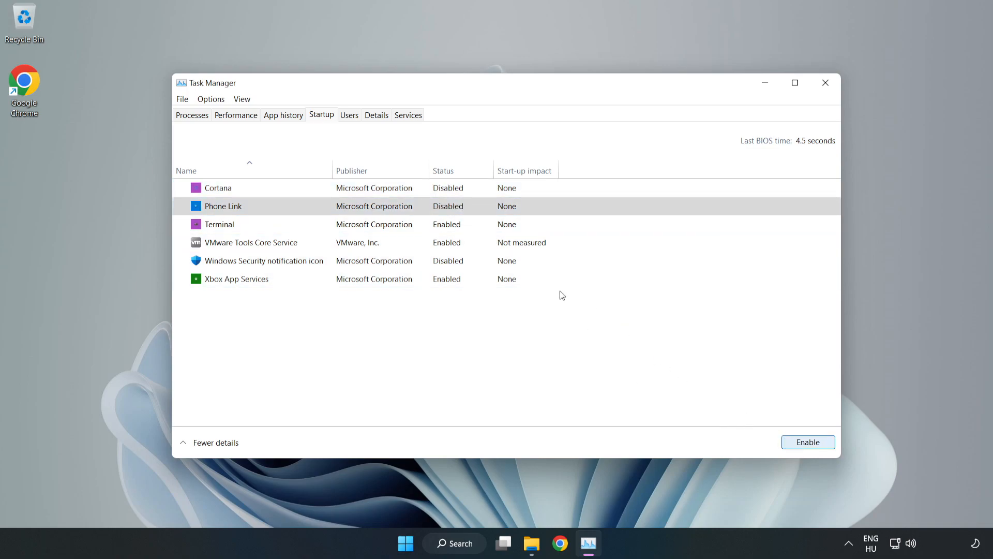
left_click(218, 223)
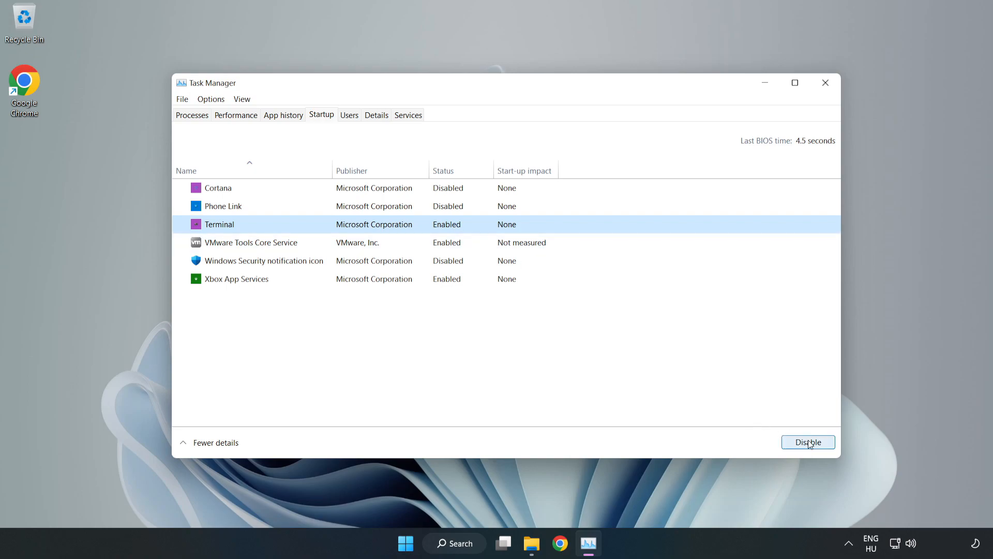
left_click(808, 441)
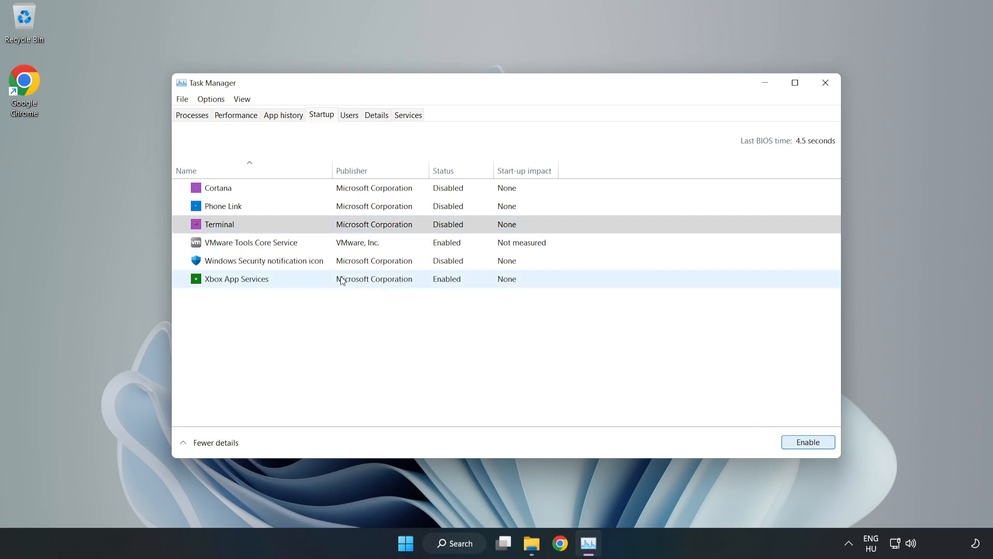
left_click(236, 279)
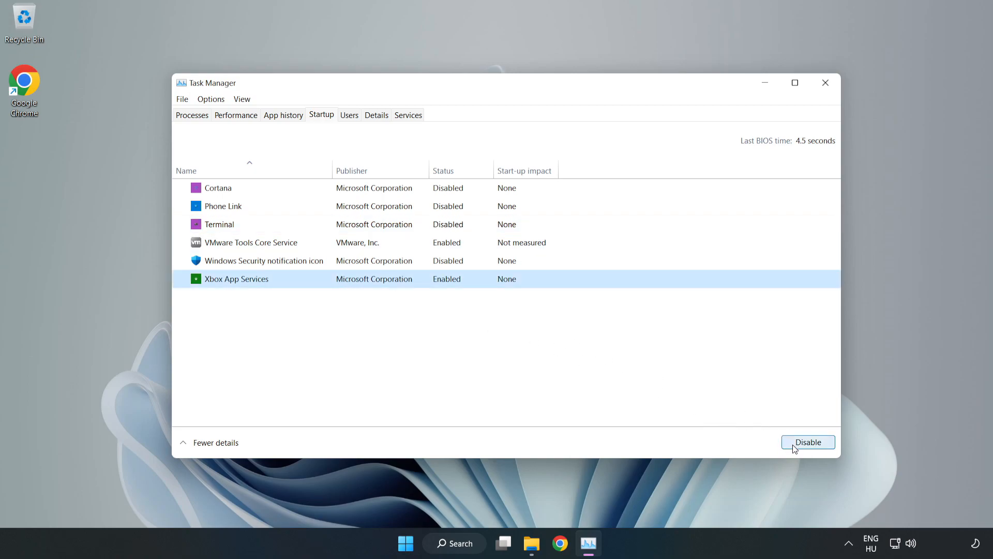
left_click(807, 442)
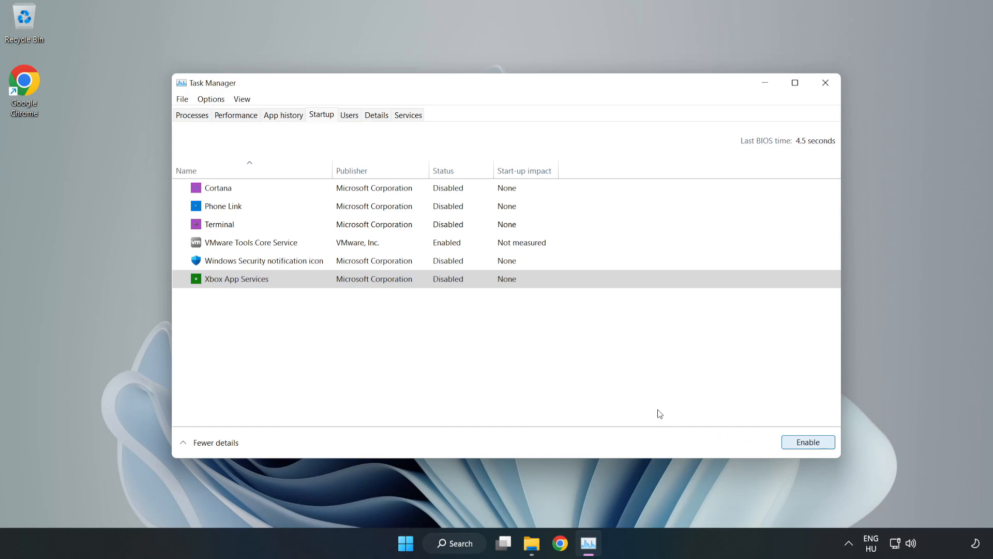
mouse_move(826, 82)
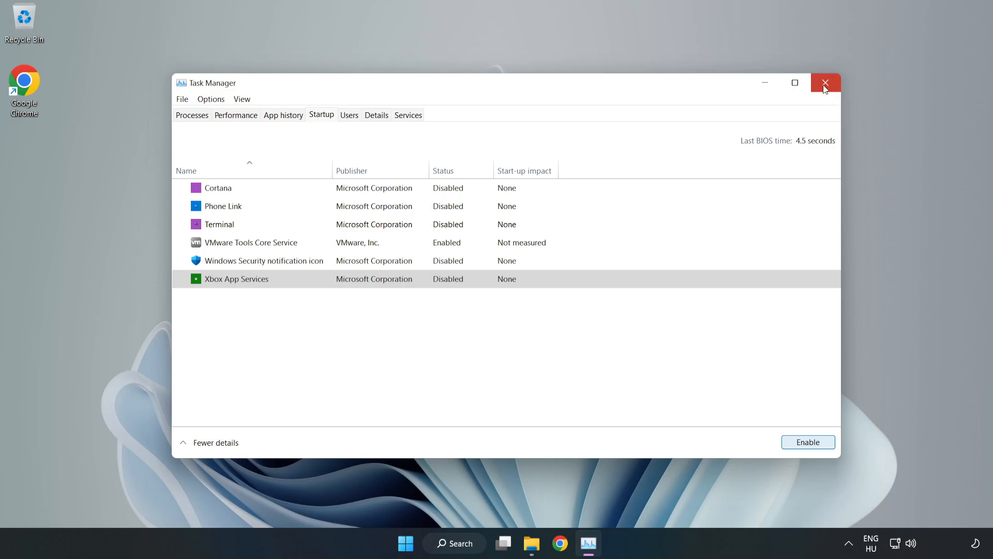
Close Task Manager and run a Windows Update check, confirming the PC is up to date.
left_click(825, 83)
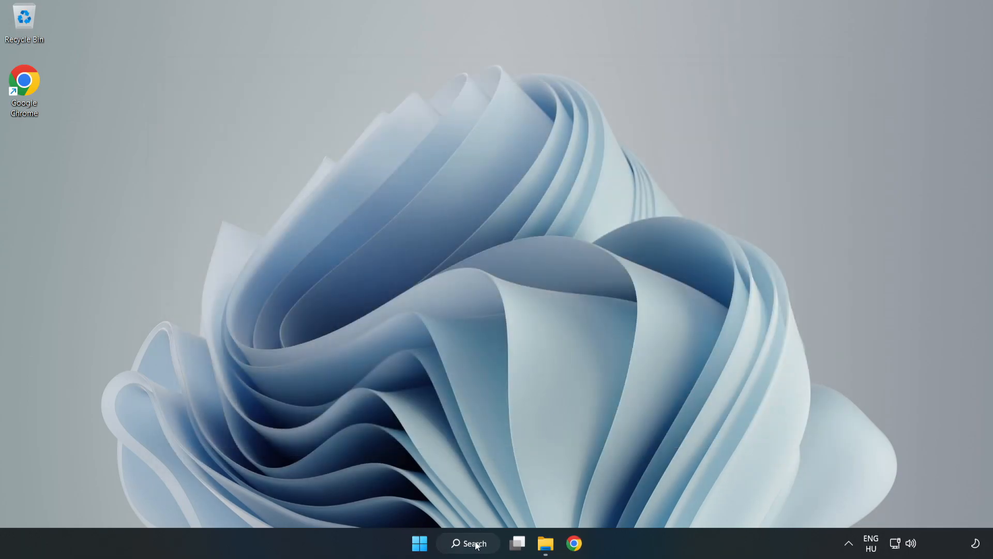
left_click(468, 543)
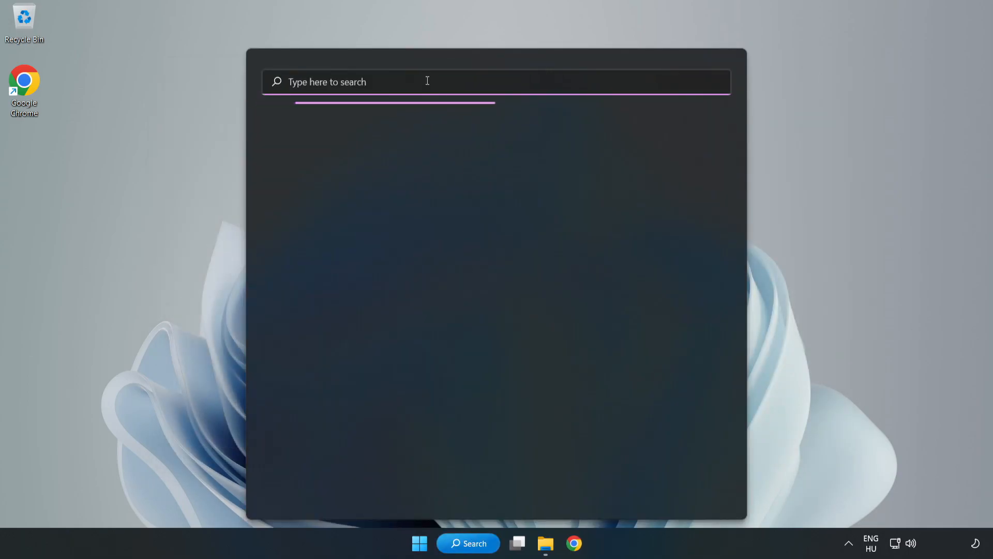
type("update")
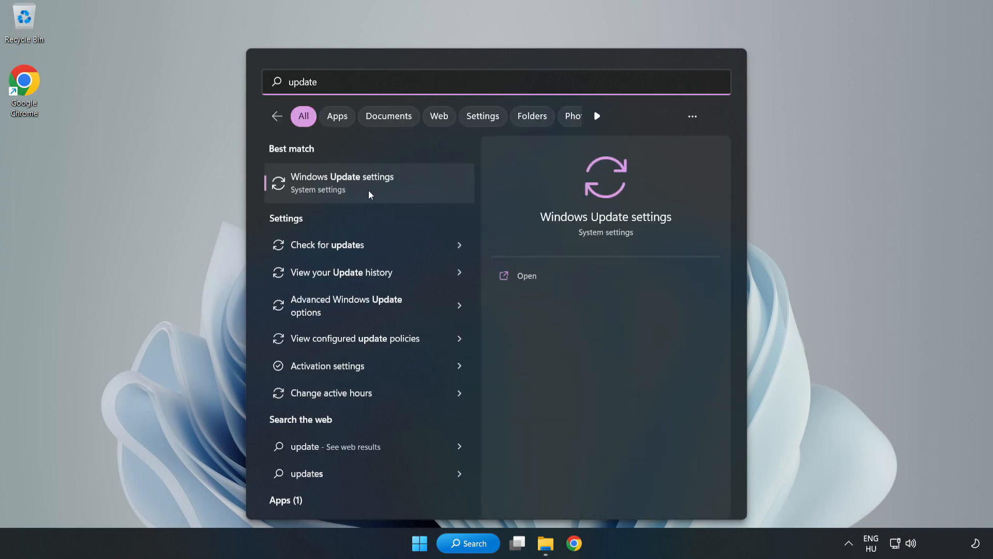
mouse_move(405, 197)
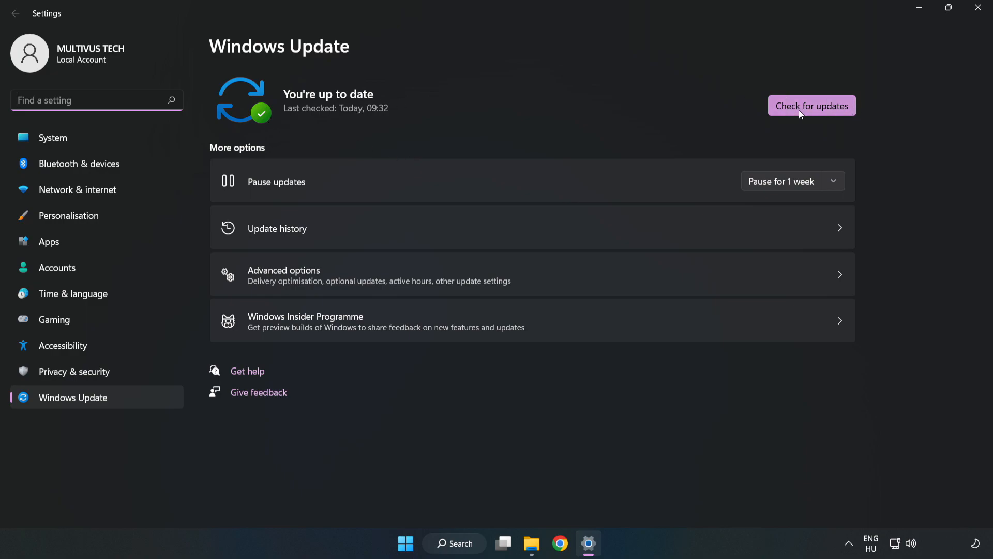
left_click(812, 105)
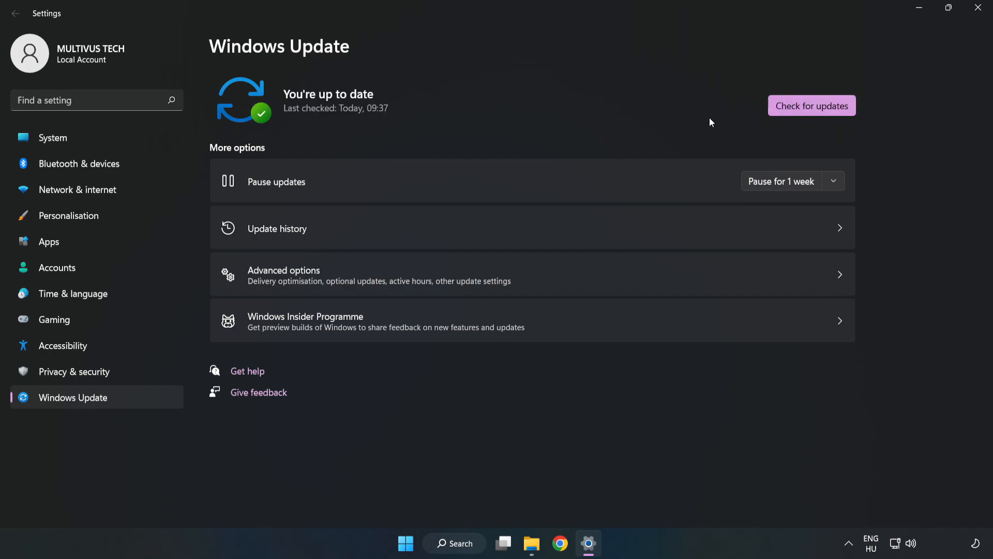
mouse_move(978, 10)
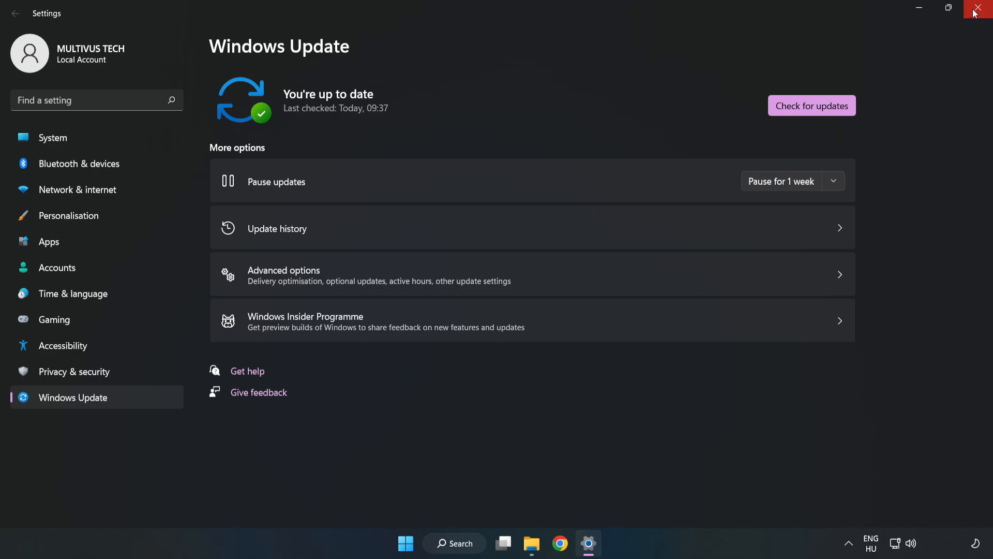
Close Windows Update settings and search for 'regedit' to find Registry Editor.
left_click(981, 9)
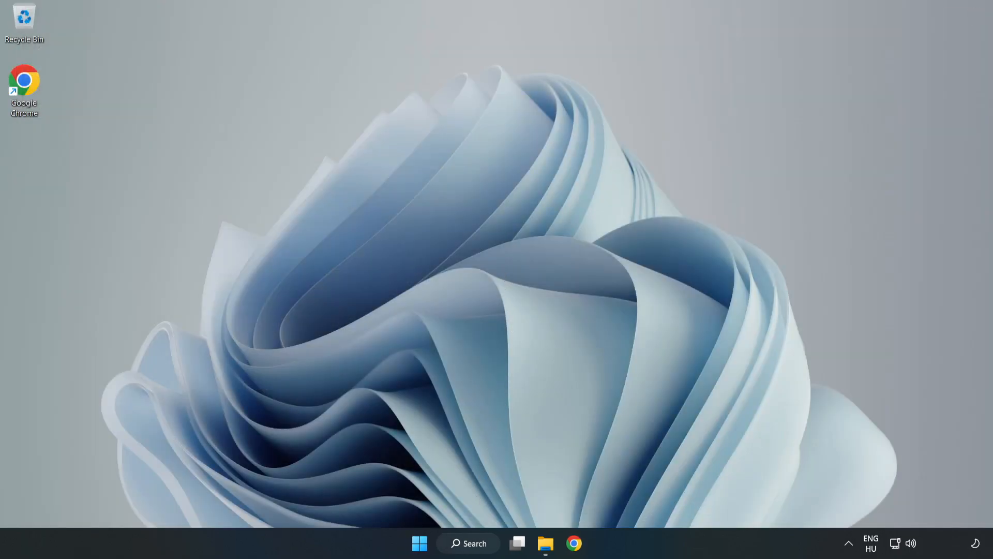
left_click(467, 543)
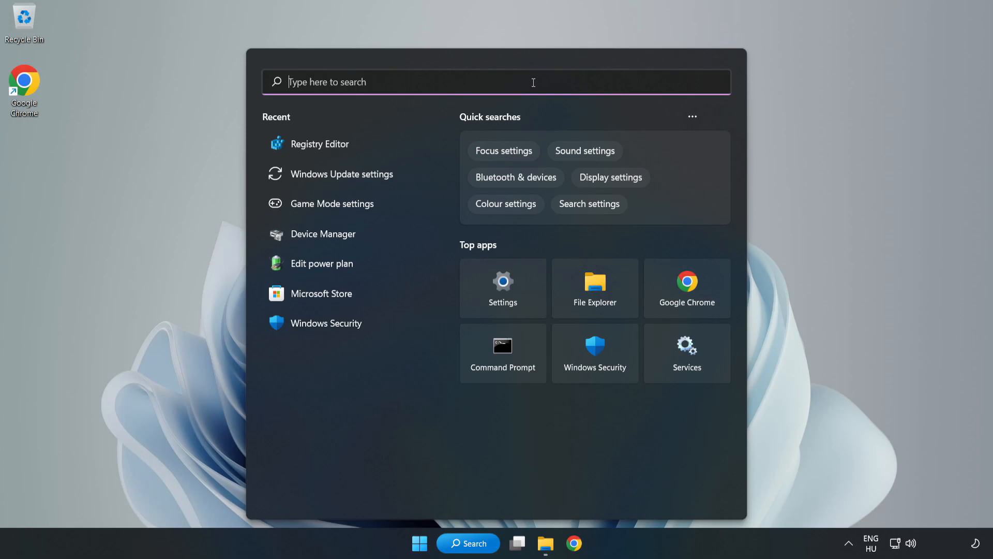
type("regedit")
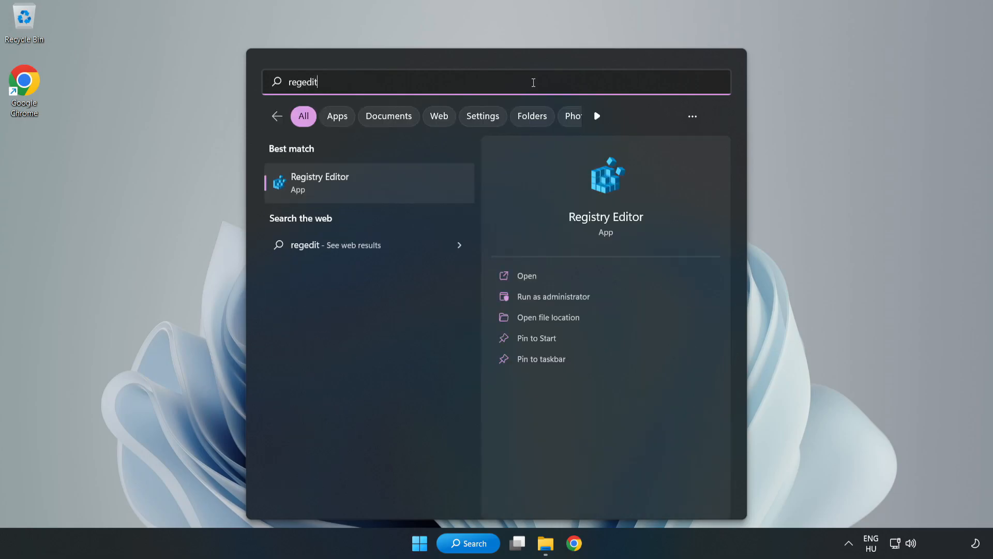
mouse_move(329, 189)
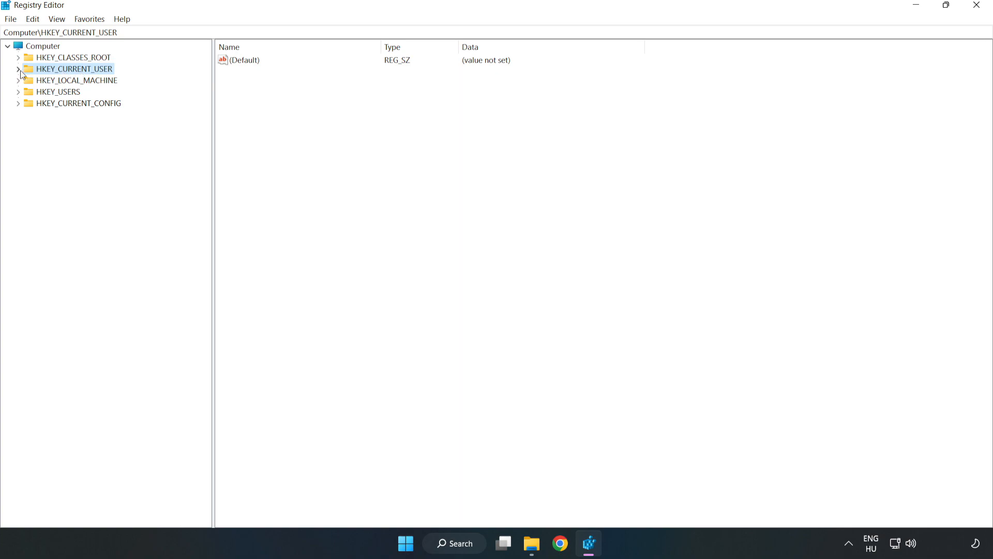
Change GameDVR_Enabled under HKEY_CURRENT_USER\System\GameConfigStore to 0.
left_click(18, 68)
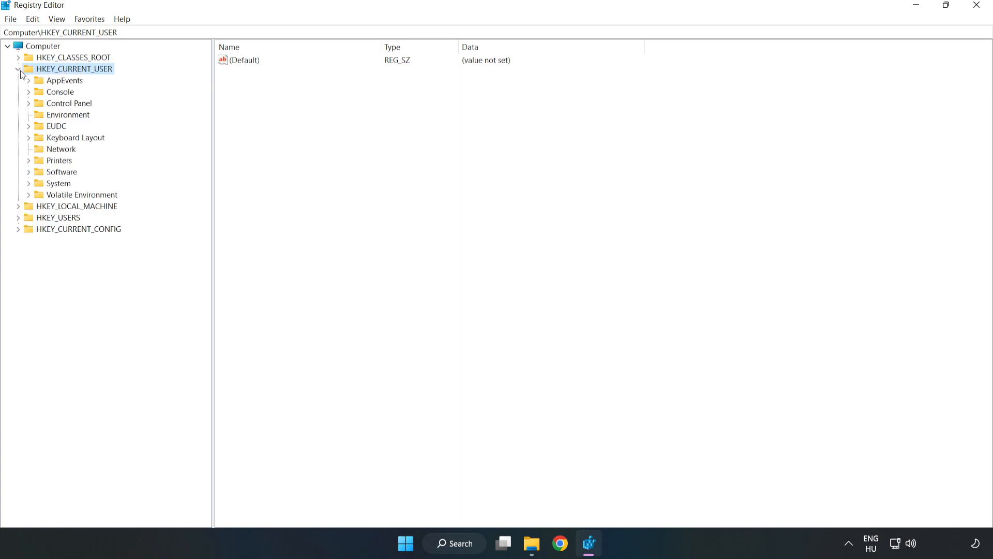
mouse_move(30, 188)
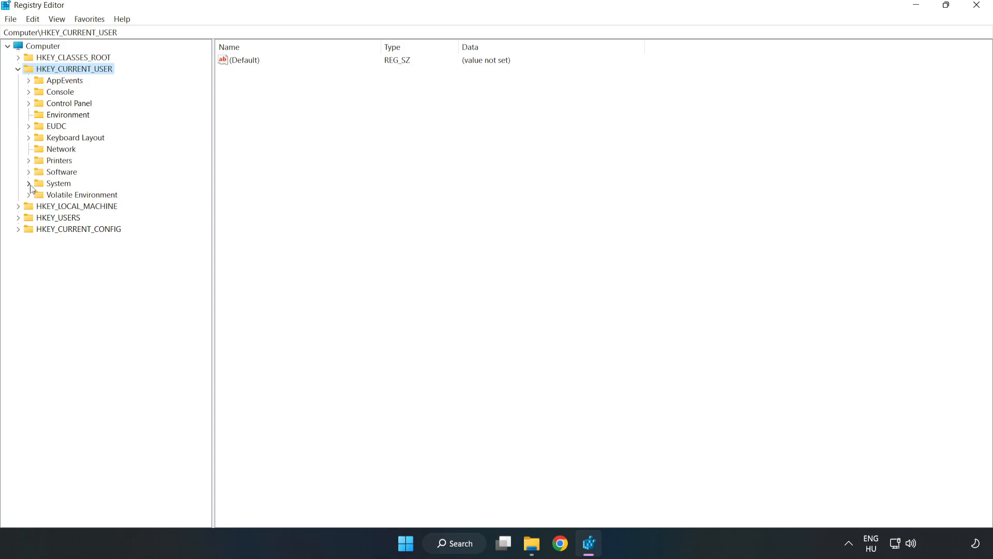
mouse_move(31, 188)
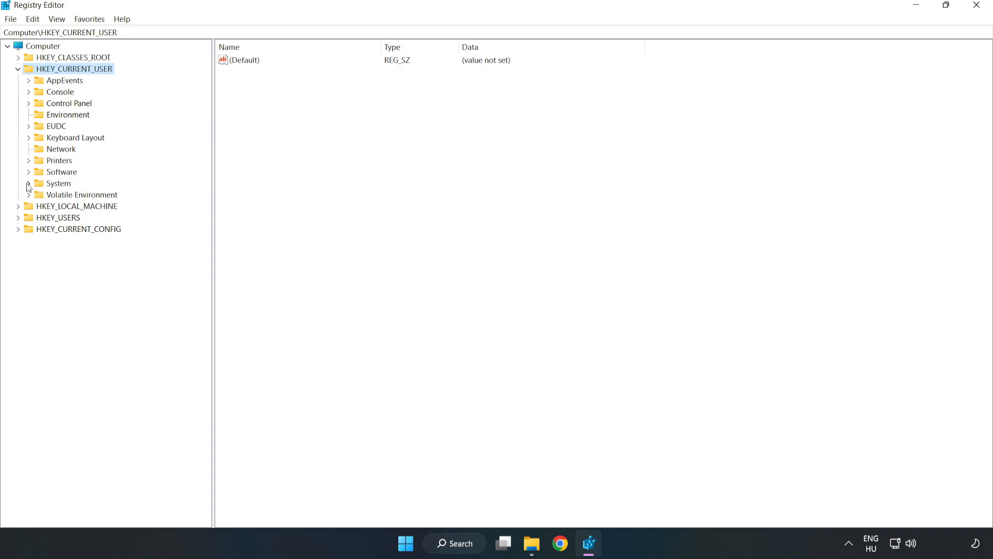
left_click(28, 183)
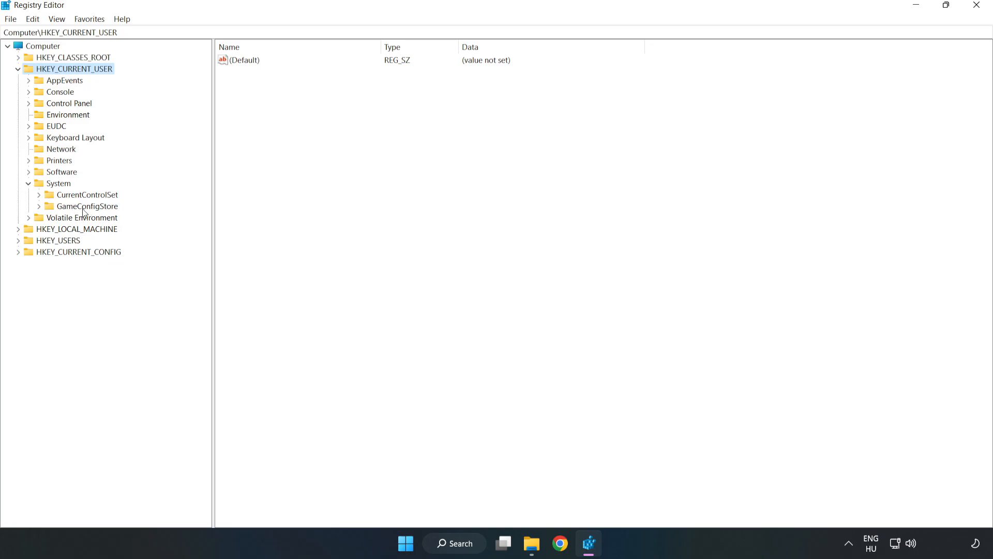
left_click(88, 205)
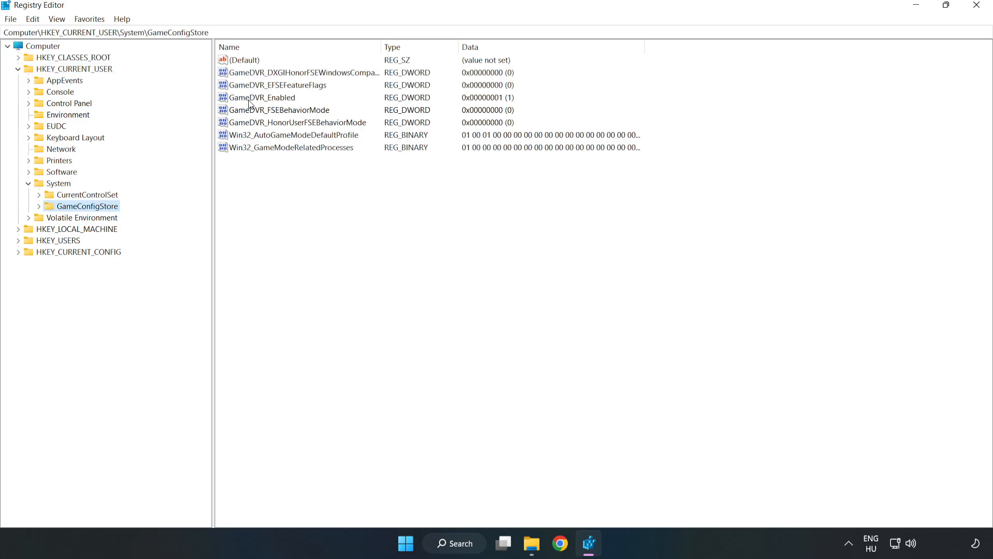
left_click(260, 96)
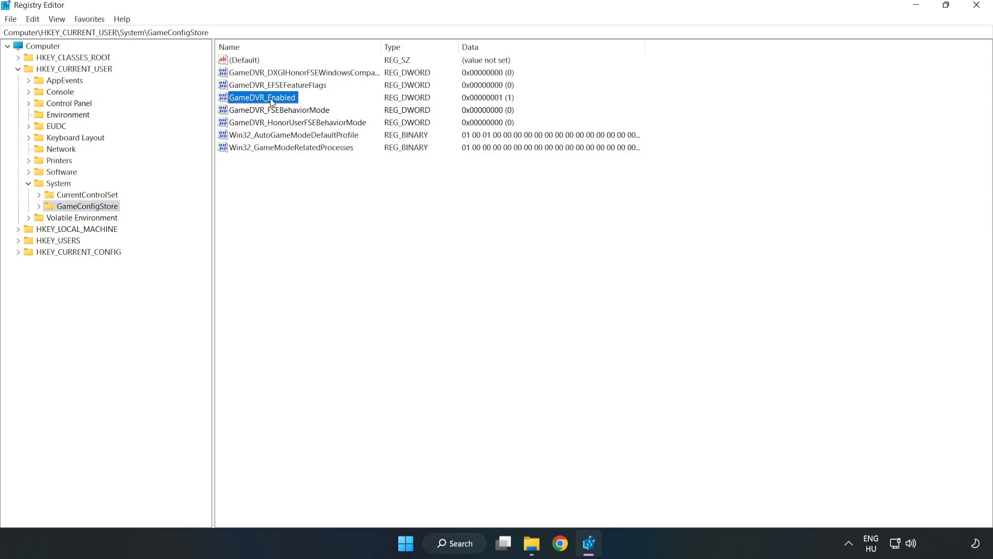
right_click(262, 97)
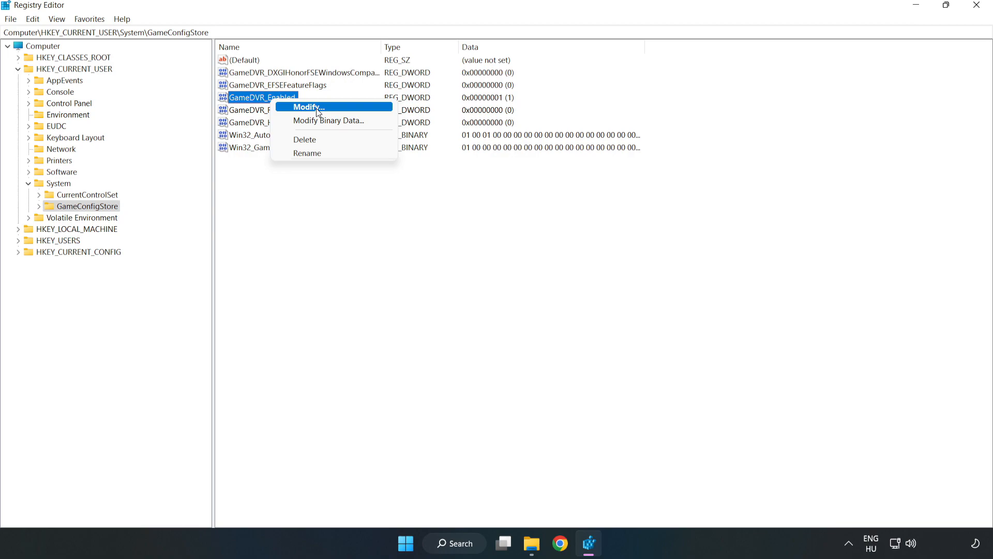
left_click(307, 106)
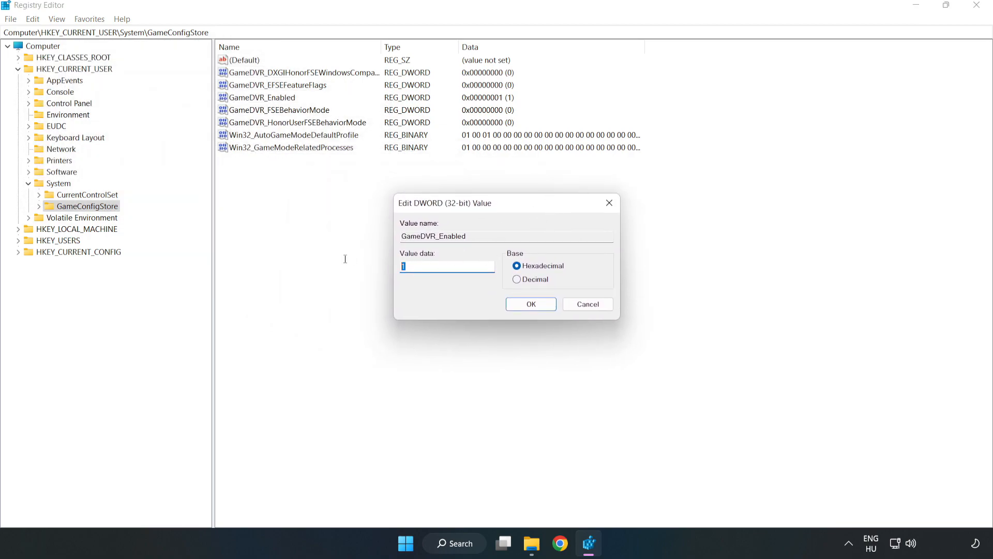
type("0")
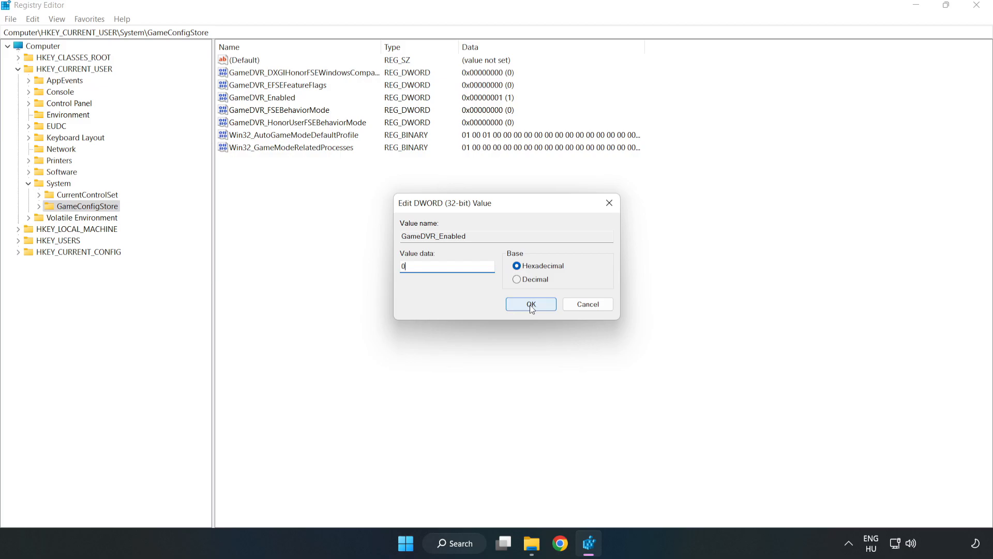
left_click(530, 304)
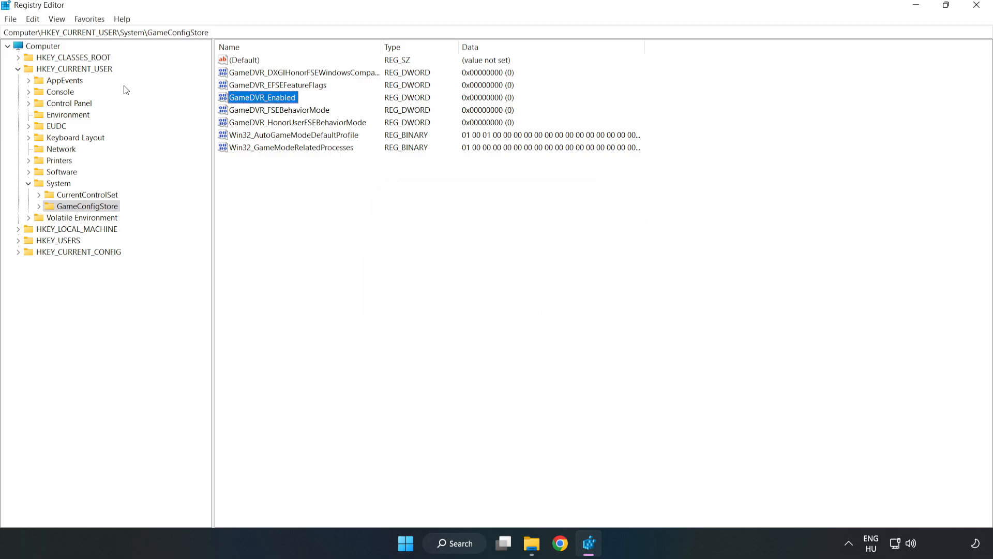
Collapse HKEY_CURRENT_USER and expand HKEY_LOCAL_MACHINE > SOFTWARE > Microsoft.
left_click(19, 68)
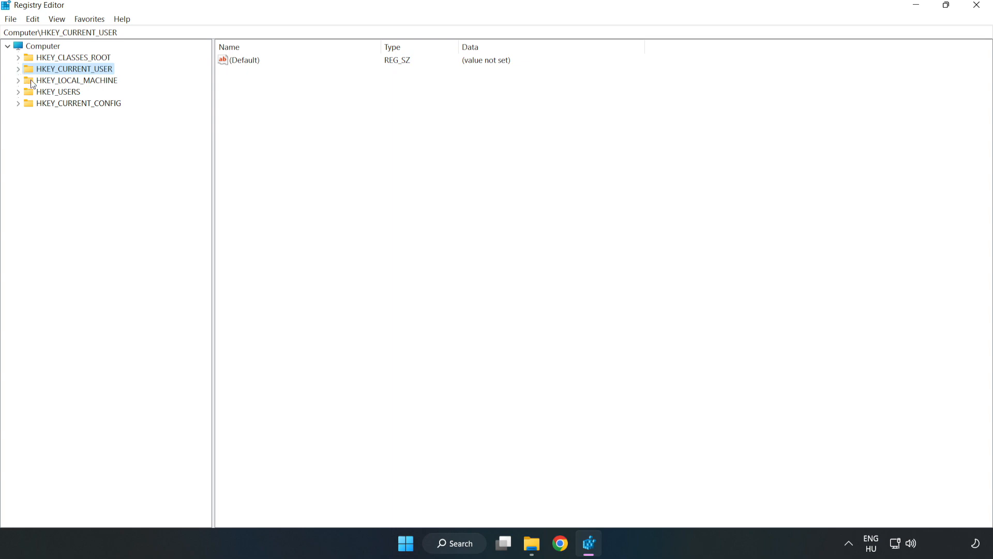
left_click(76, 80)
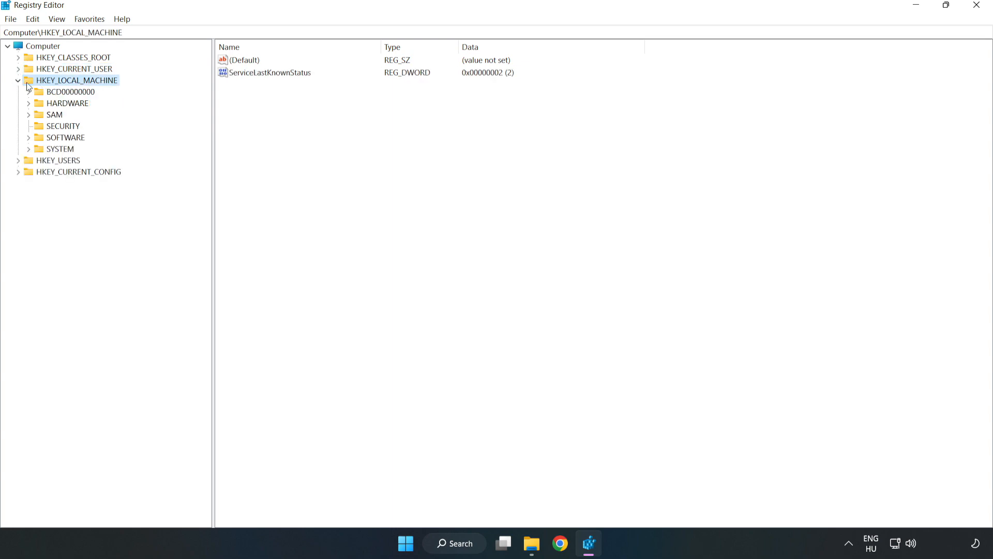
mouse_move(37, 141)
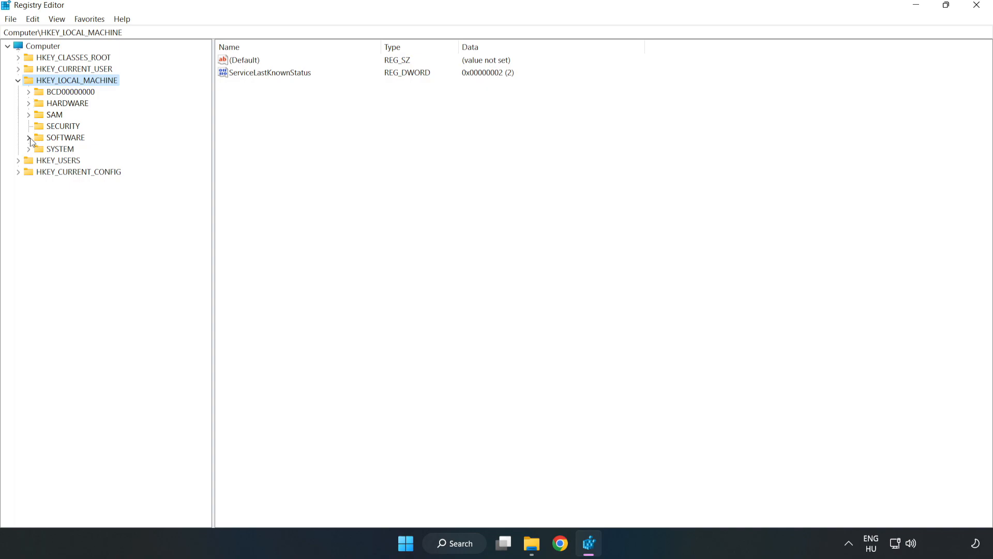
left_click(29, 138)
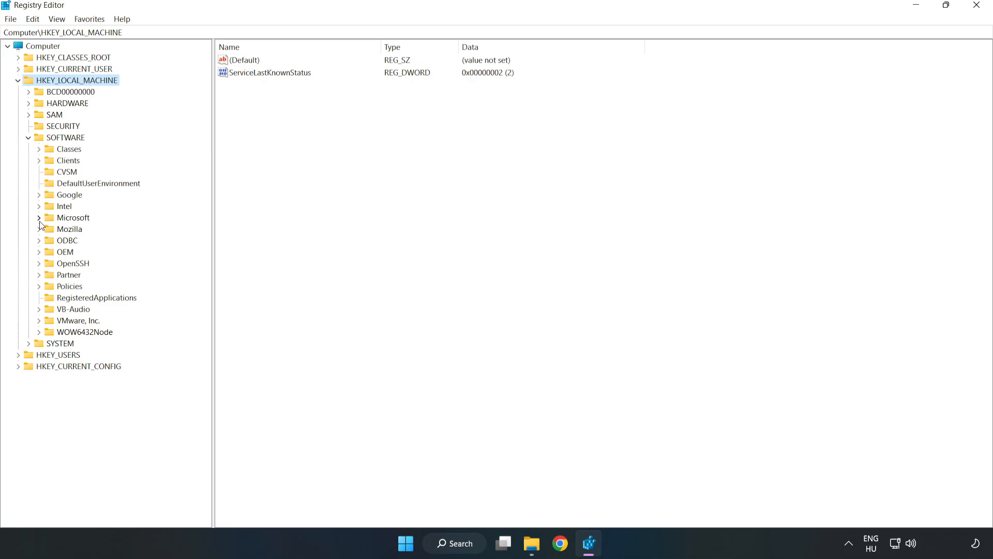
left_click(39, 217)
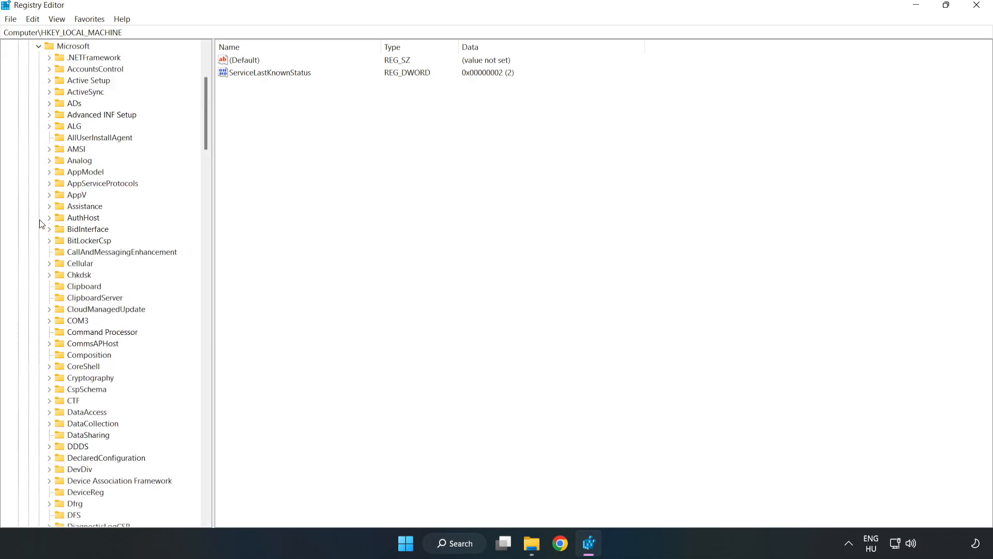
mouse_move(147, 169)
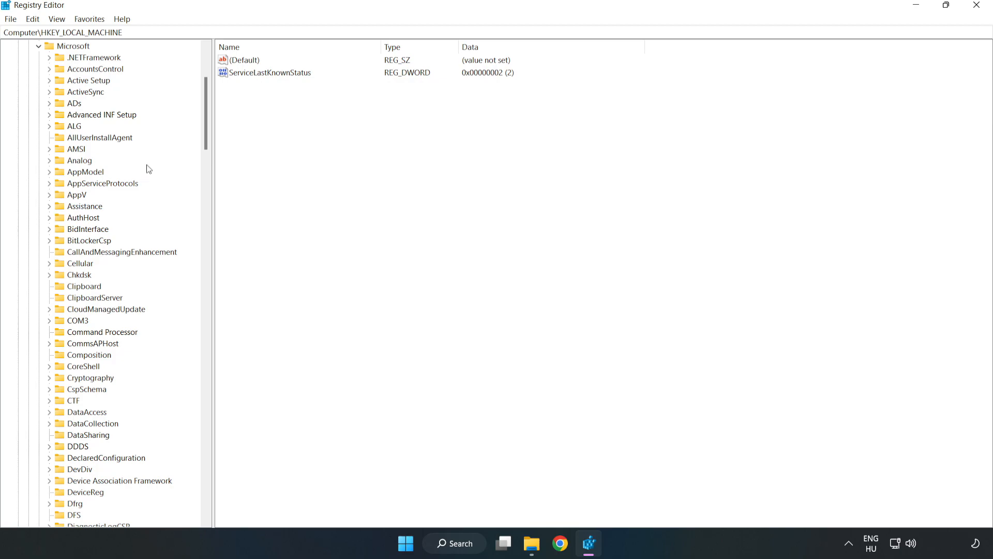
Expand PolicyManager down to the default ApplicationManagement key.
scroll("down", 3)
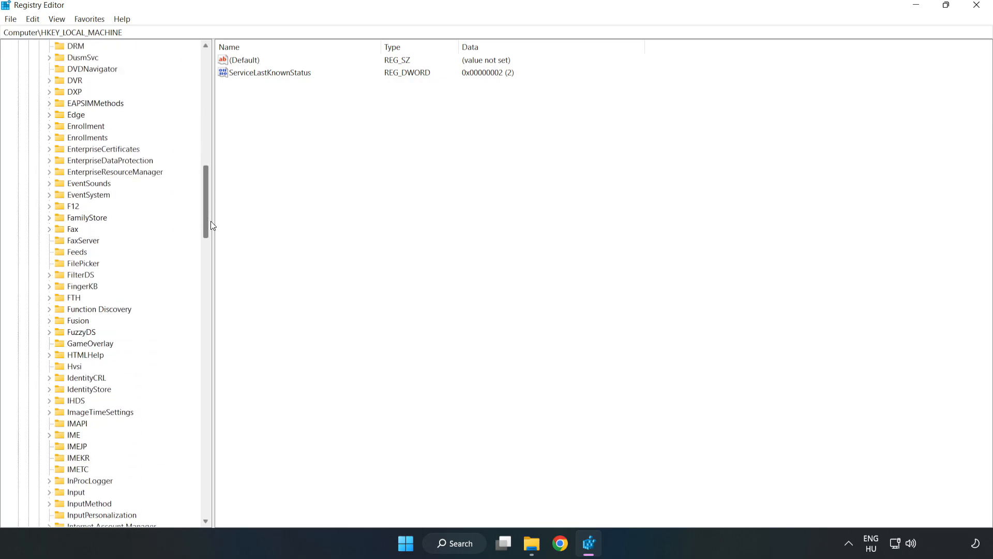
scroll("down", 3)
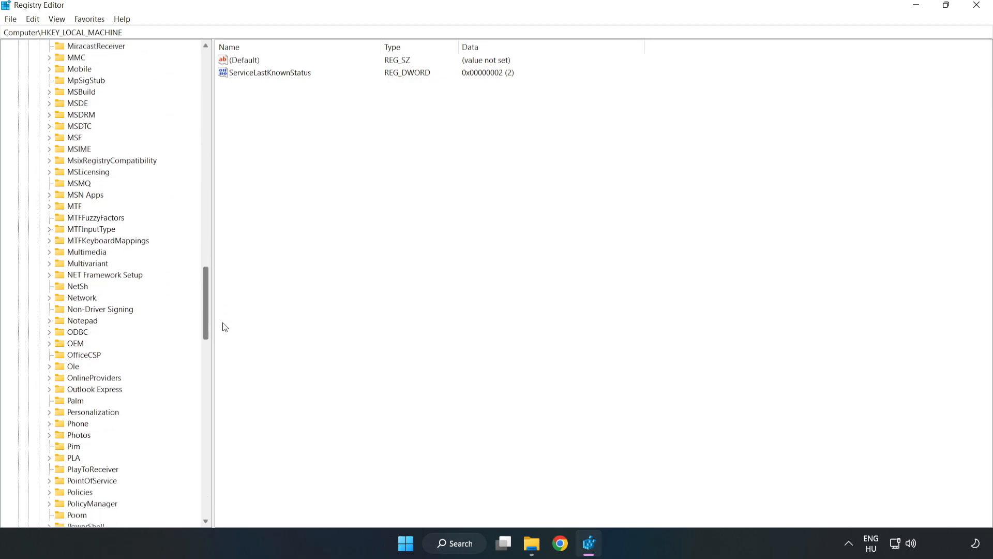
scroll("down", 3)
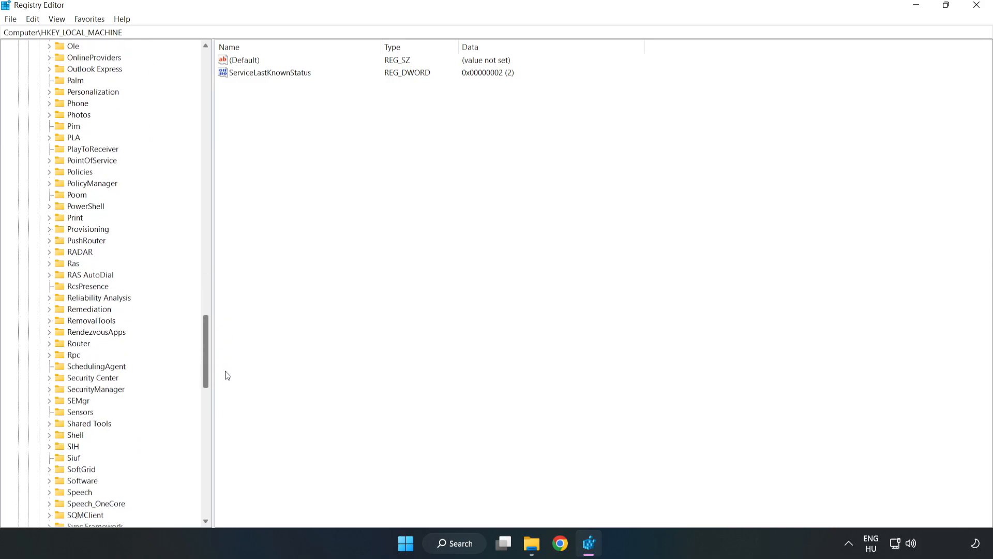
scroll("up", 3)
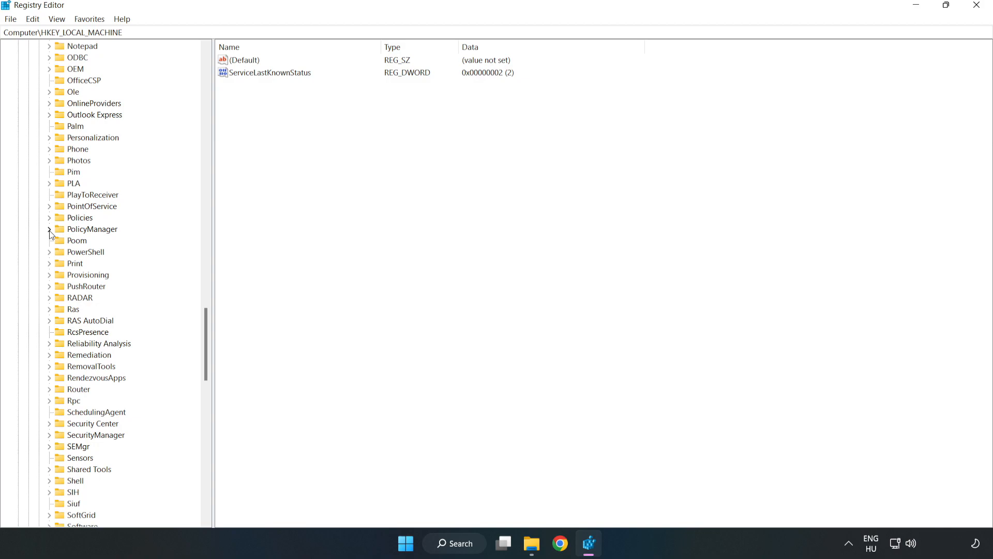
left_click(50, 228)
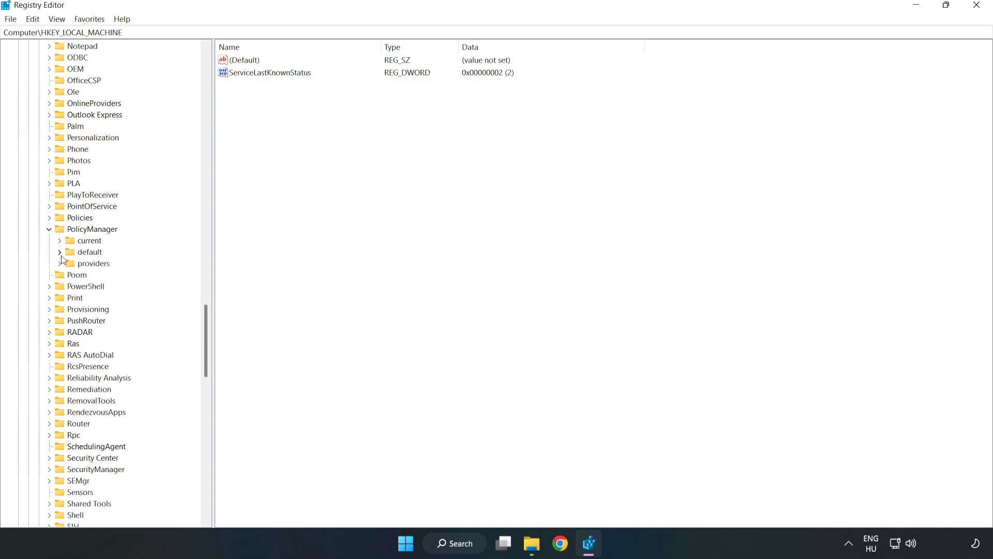
mouse_move(85, 253)
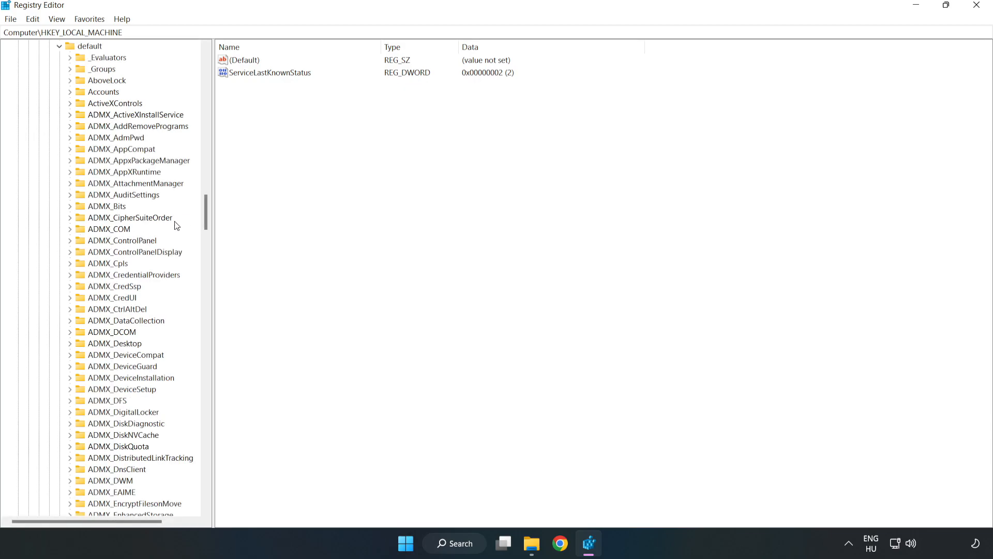
scroll("down", 3)
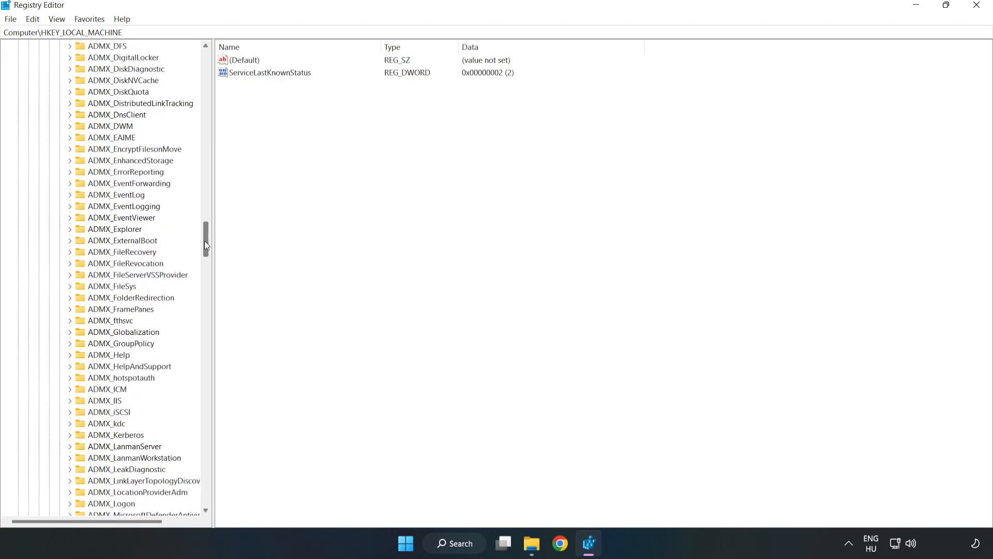
scroll("down", 3)
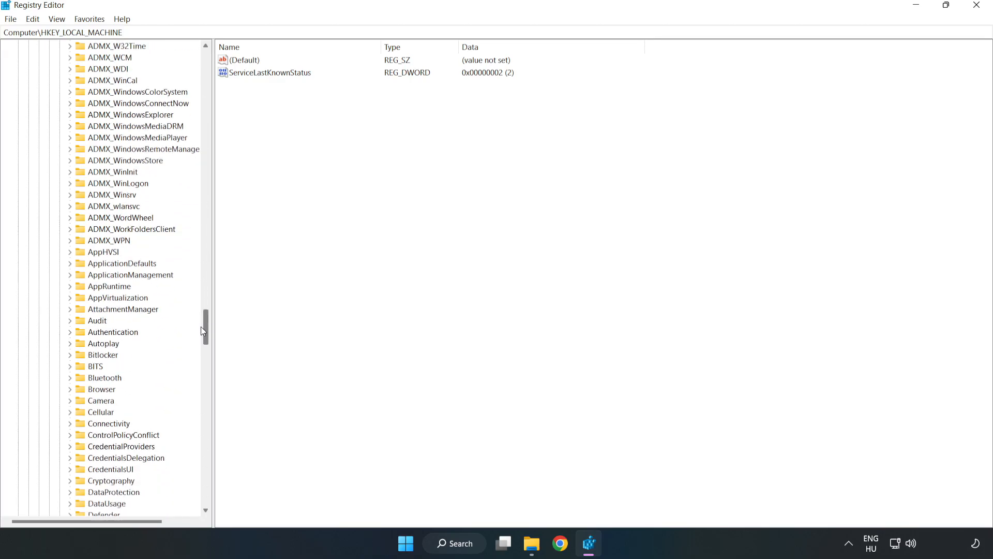
scroll("down", 3)
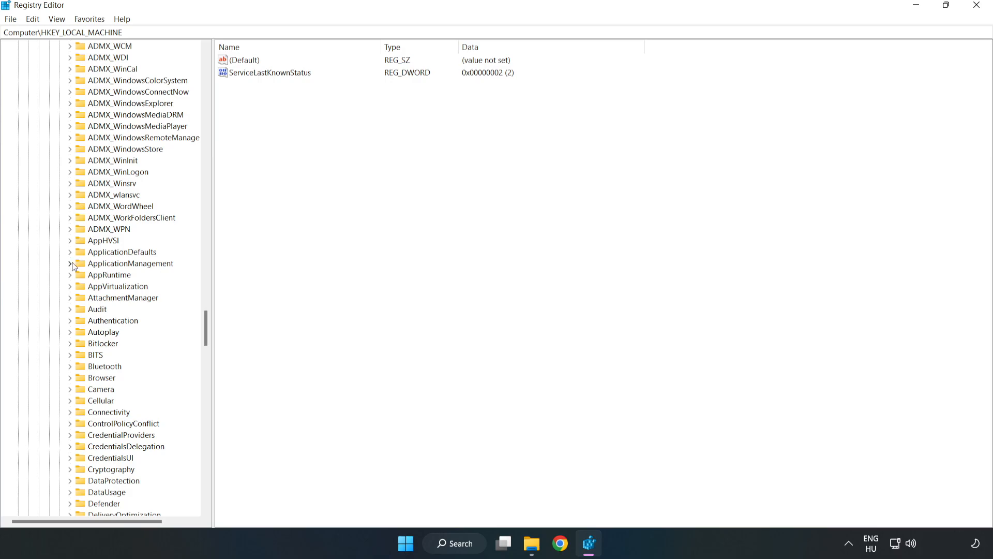
left_click(71, 264)
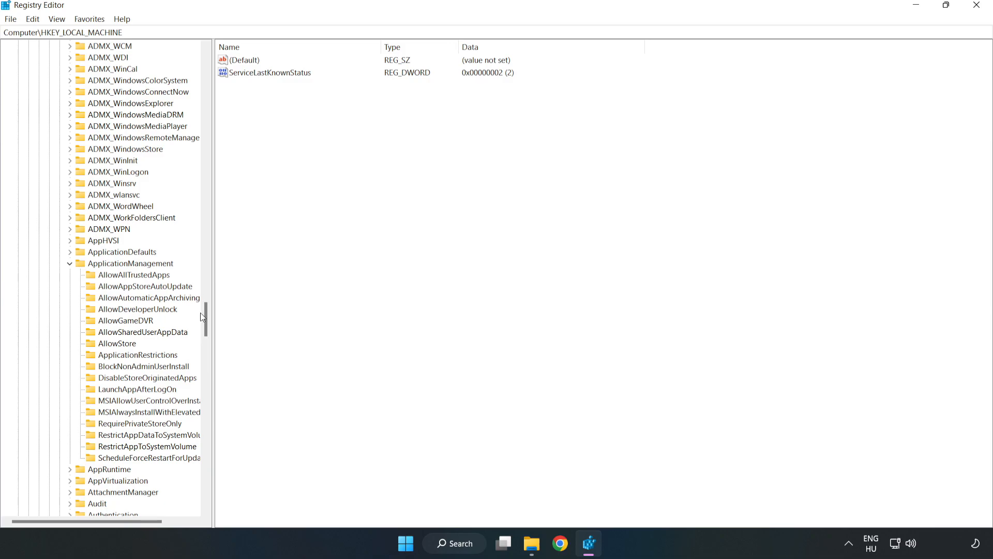
mouse_move(110, 323)
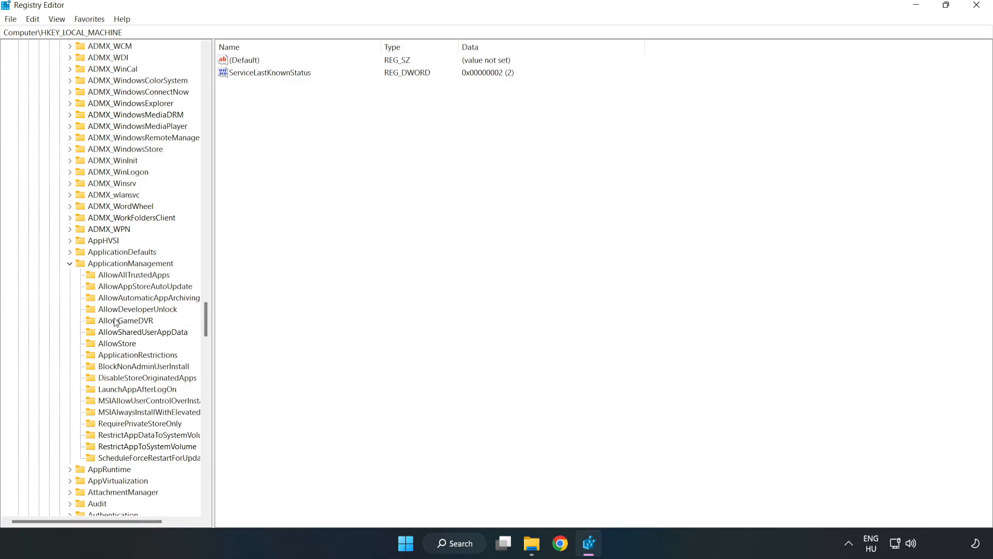
Open the AllowGameDVR key and change its 'value' entry data to 0.
left_click(127, 320)
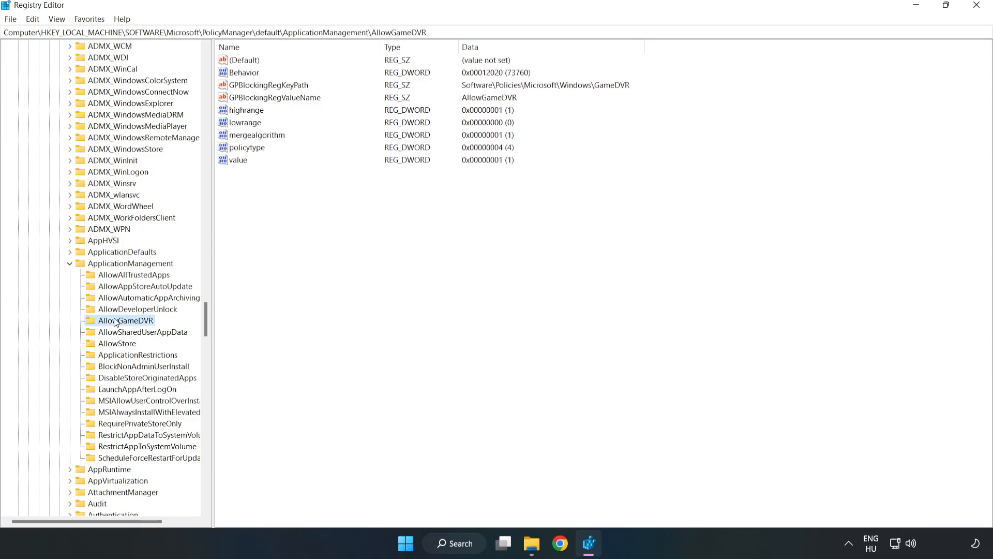
mouse_move(245, 195)
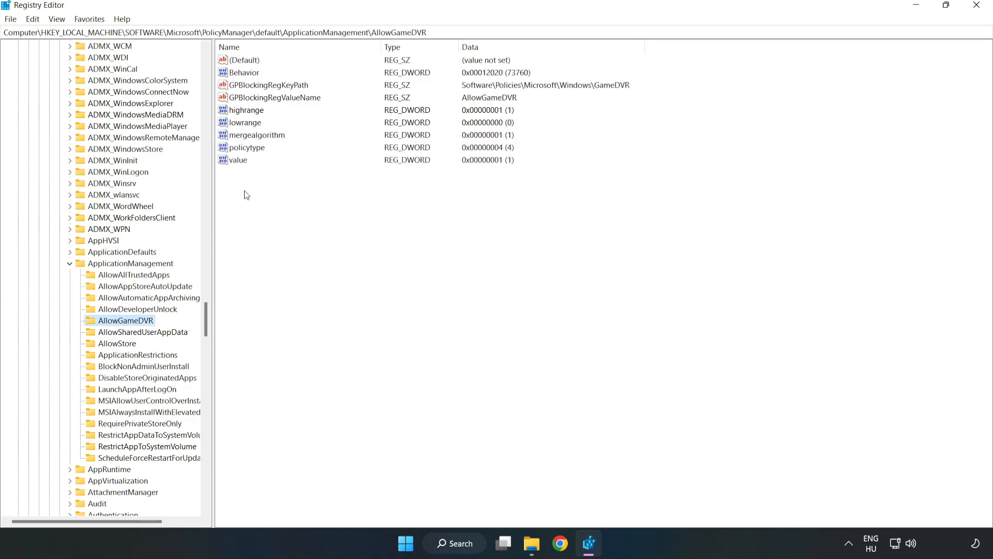
left_click(238, 160)
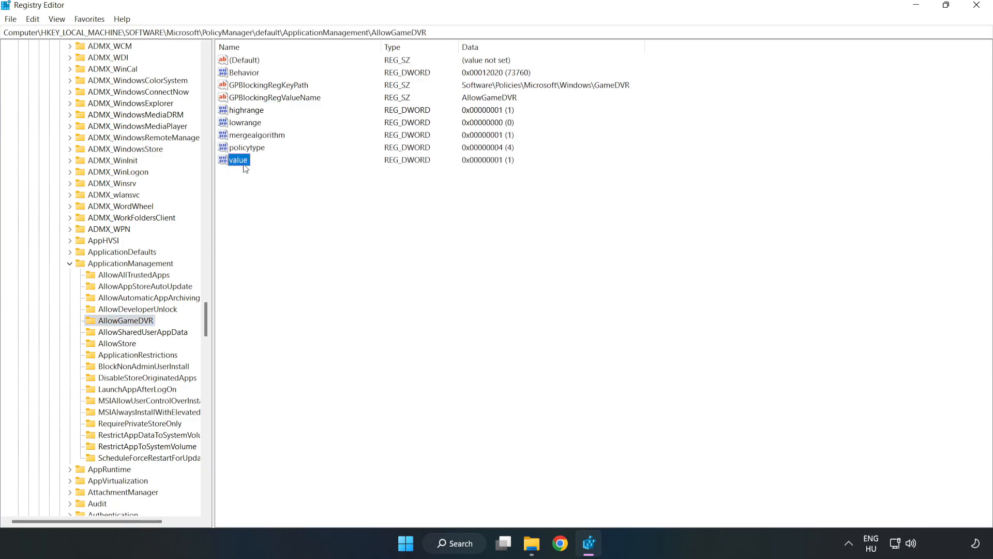
right_click(238, 160)
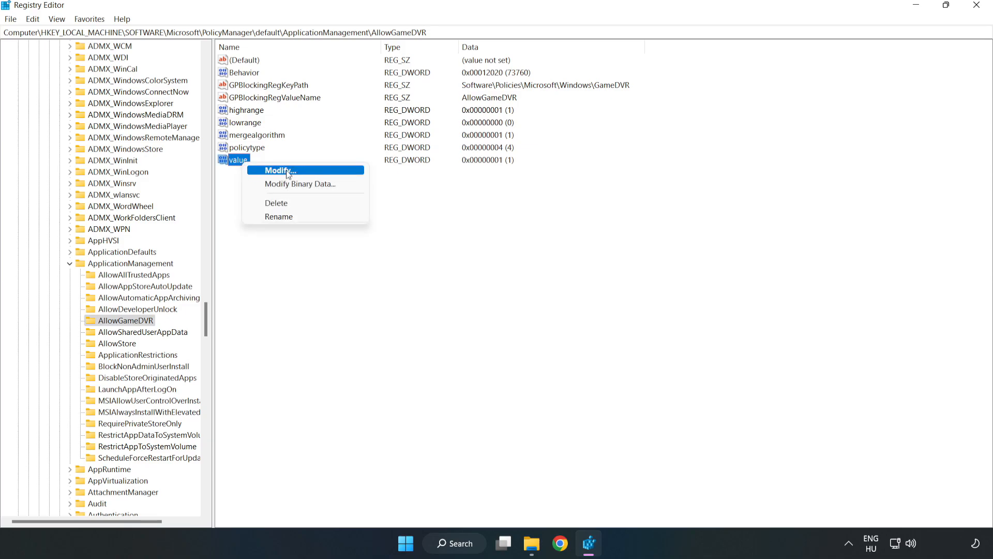
left_click(277, 170)
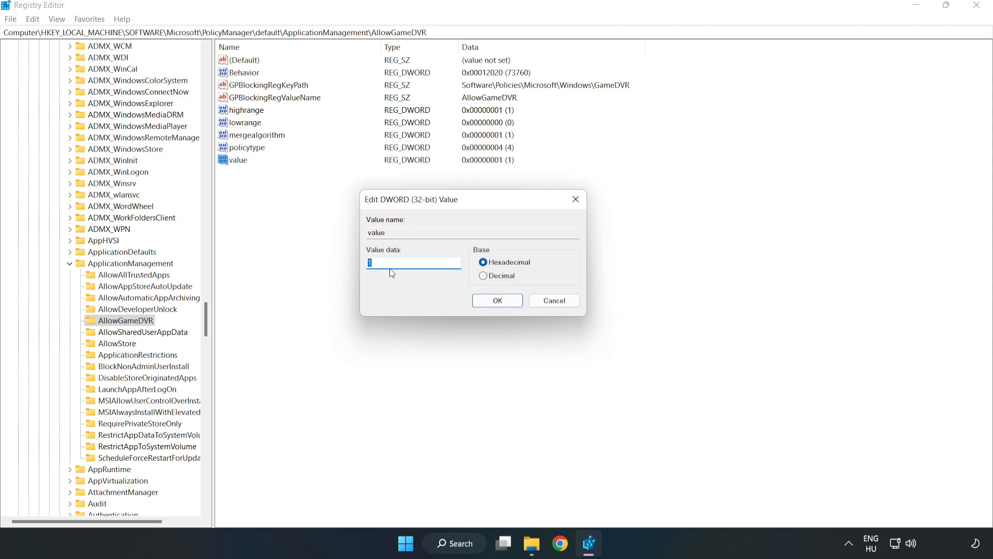
type("0")
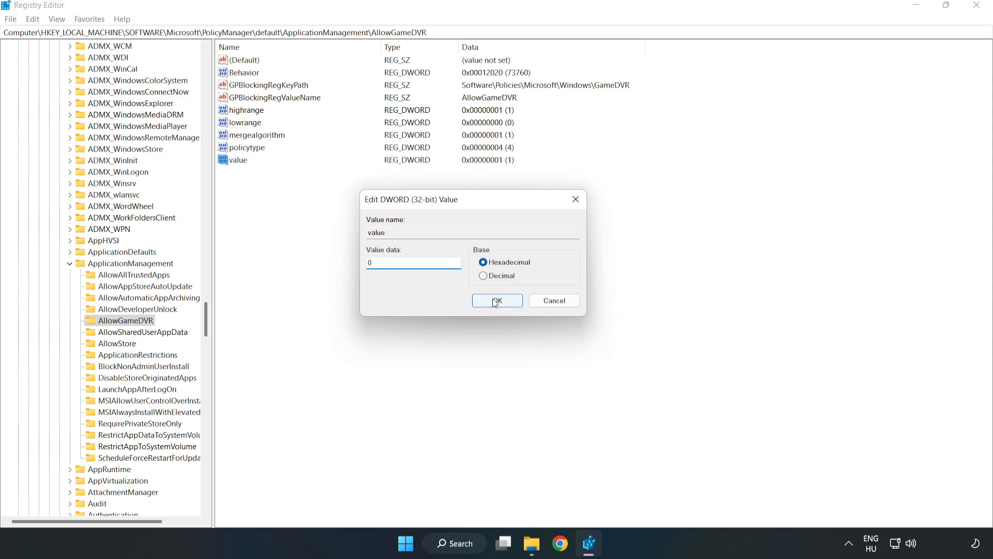
left_click(497, 300)
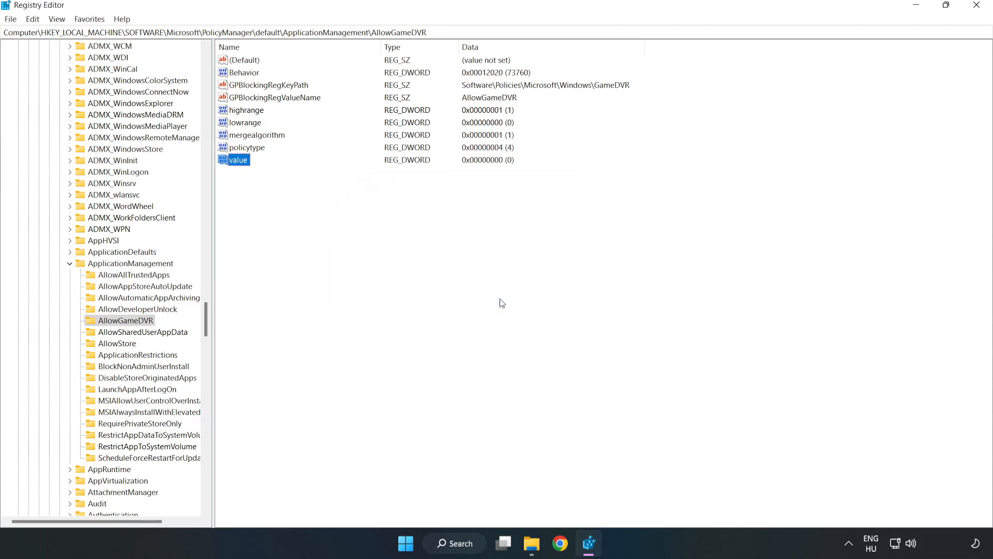
mouse_move(976, 14)
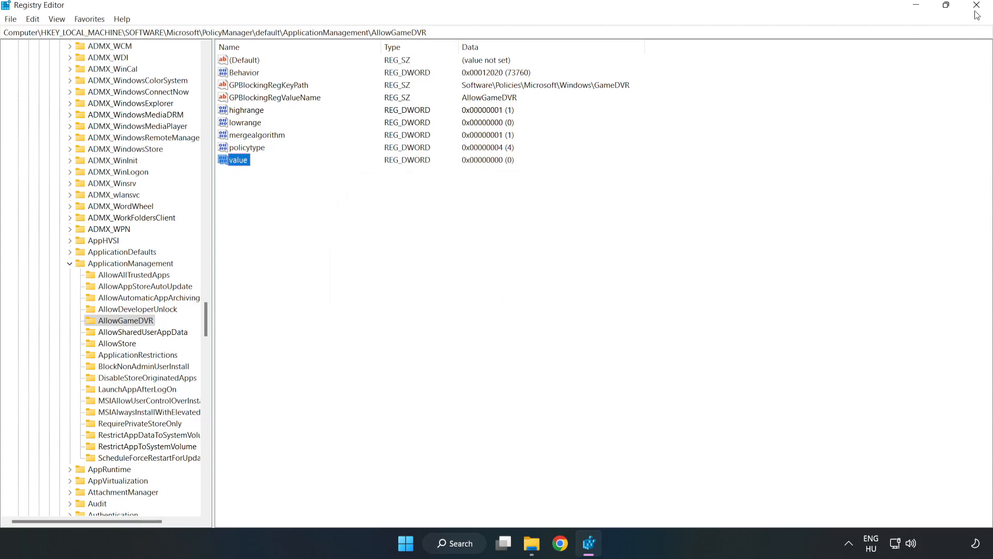
mouse_move(977, 5)
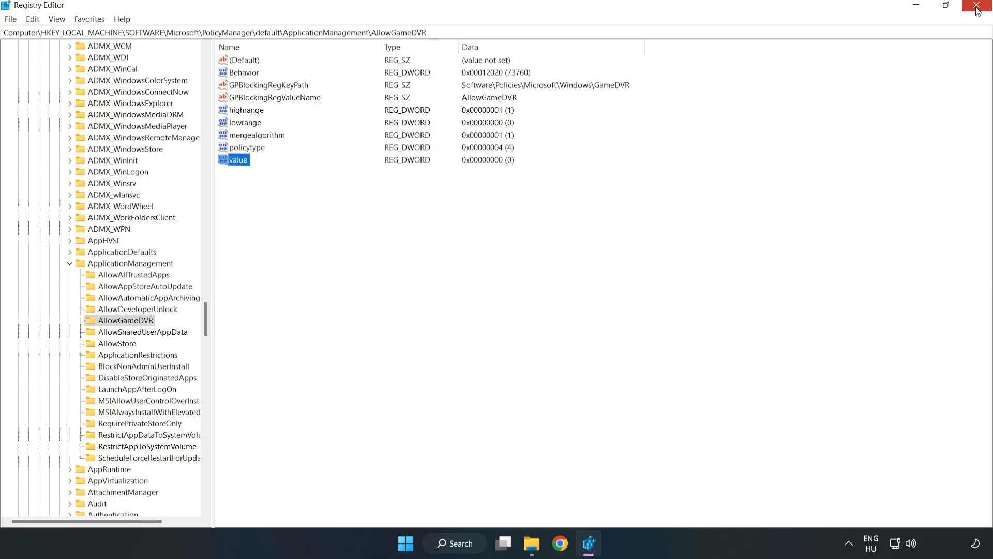
Close Registry Editor and download dxwebsetup.exe, the DirectX End-User Runtime Web Installer.
left_click(977, 8)
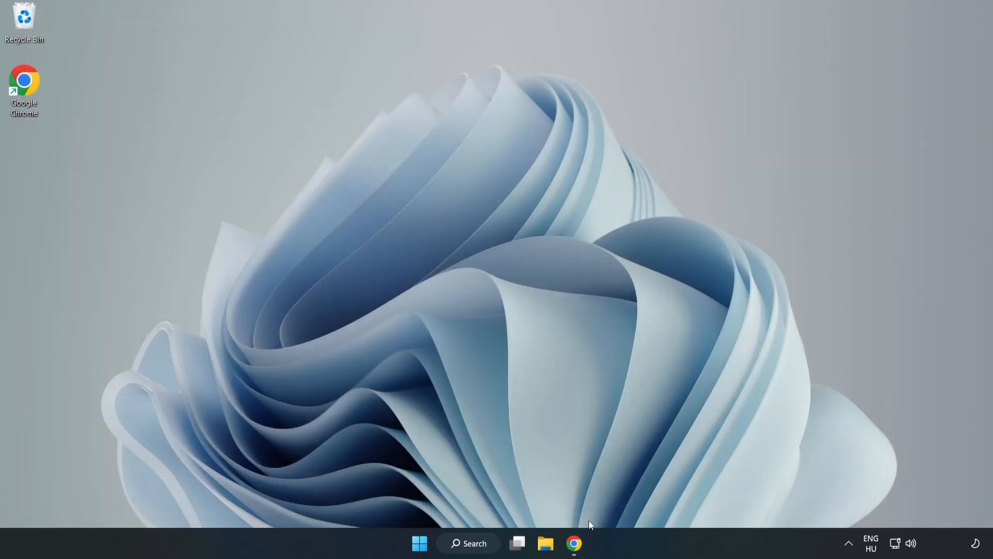
mouse_move(574, 544)
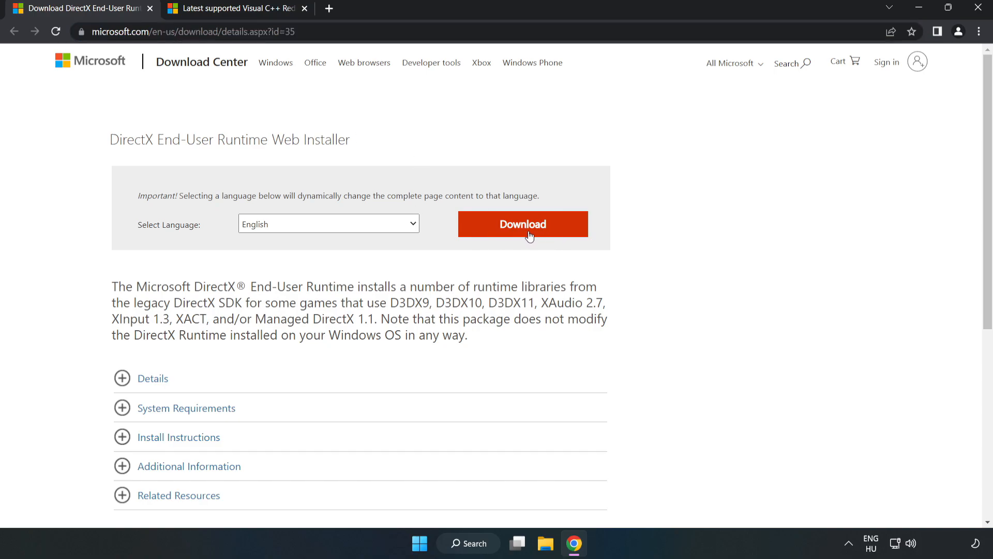
left_click(522, 223)
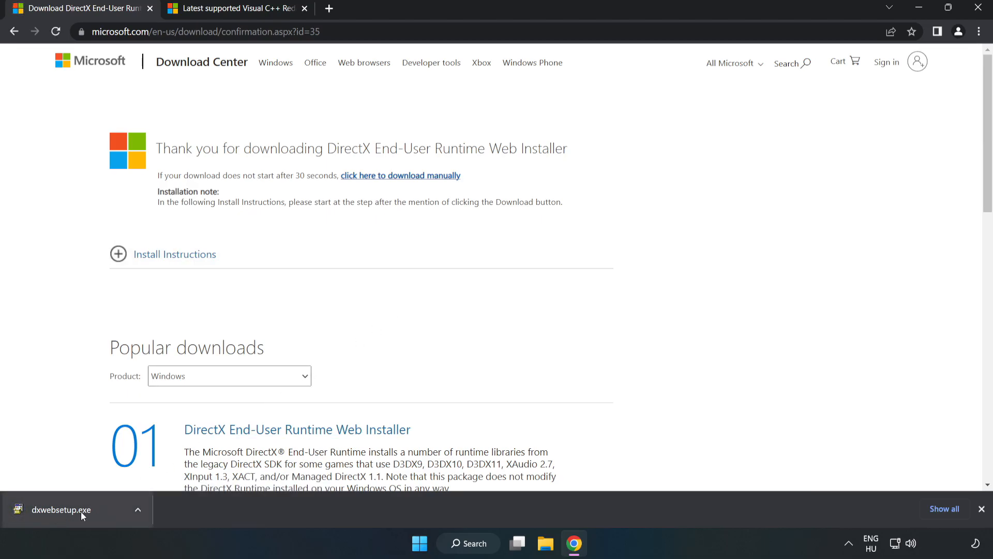
Run dxwebsetup.exe, accept the license, skip the Bing Bar, and finish setup.
left_click(61, 509)
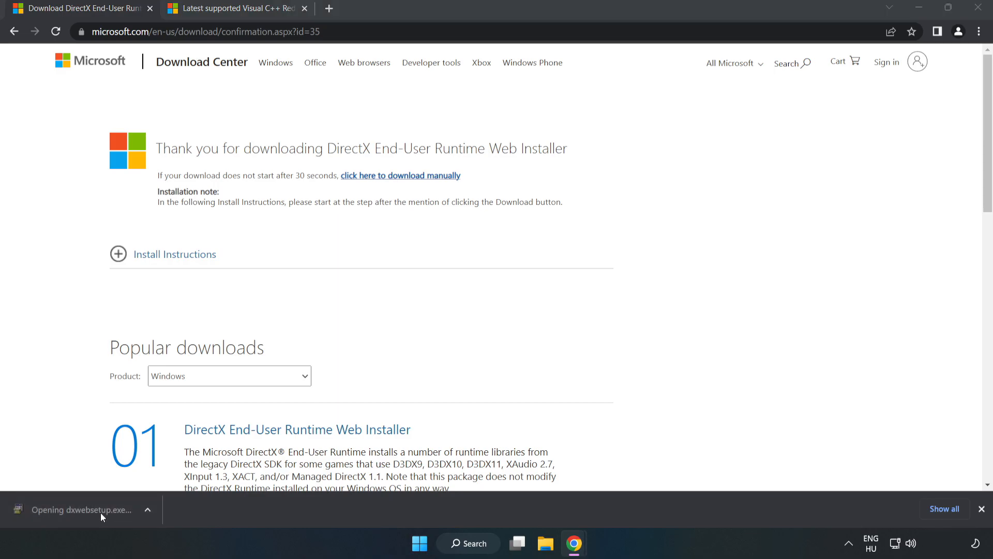
mouse_move(89, 509)
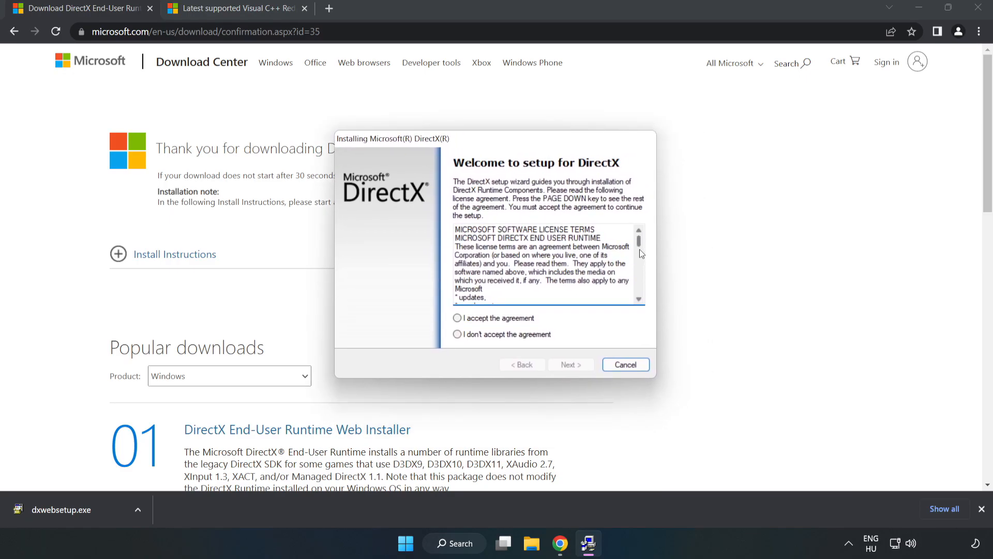
left_click(457, 319)
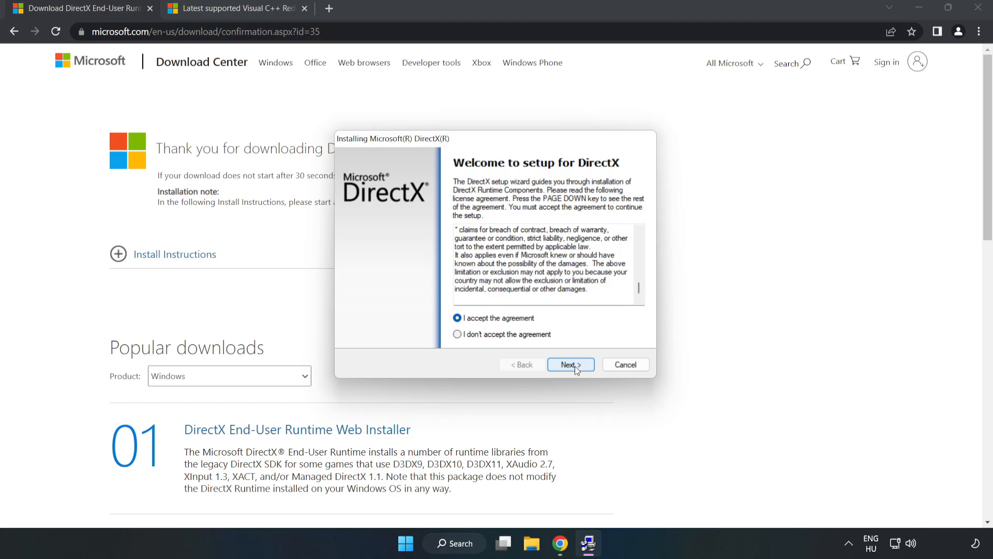
left_click(569, 364)
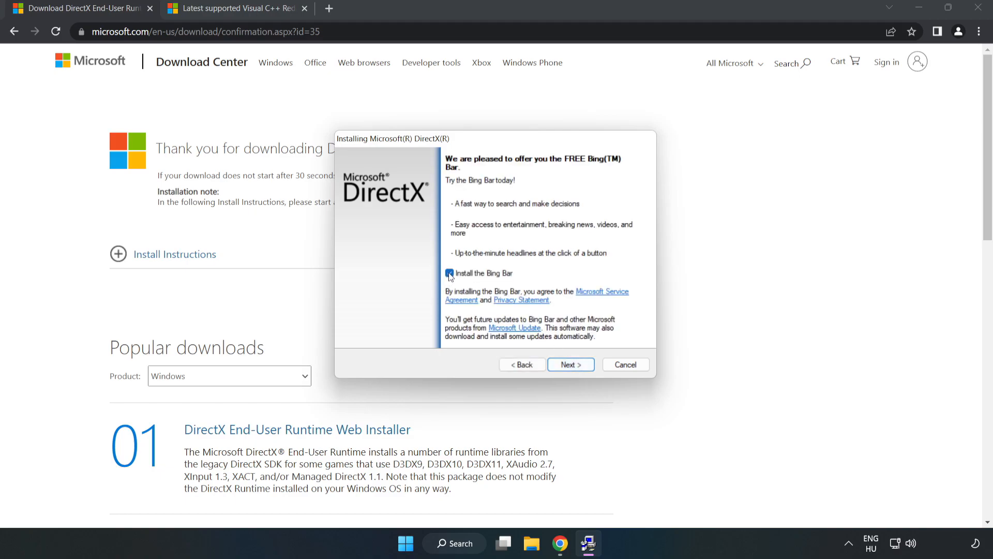
left_click(449, 272)
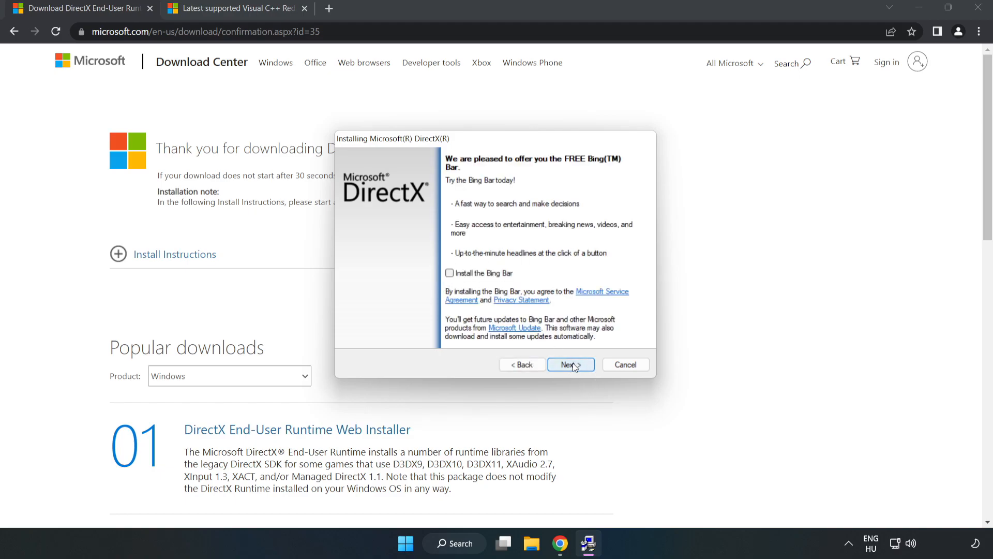
left_click(570, 364)
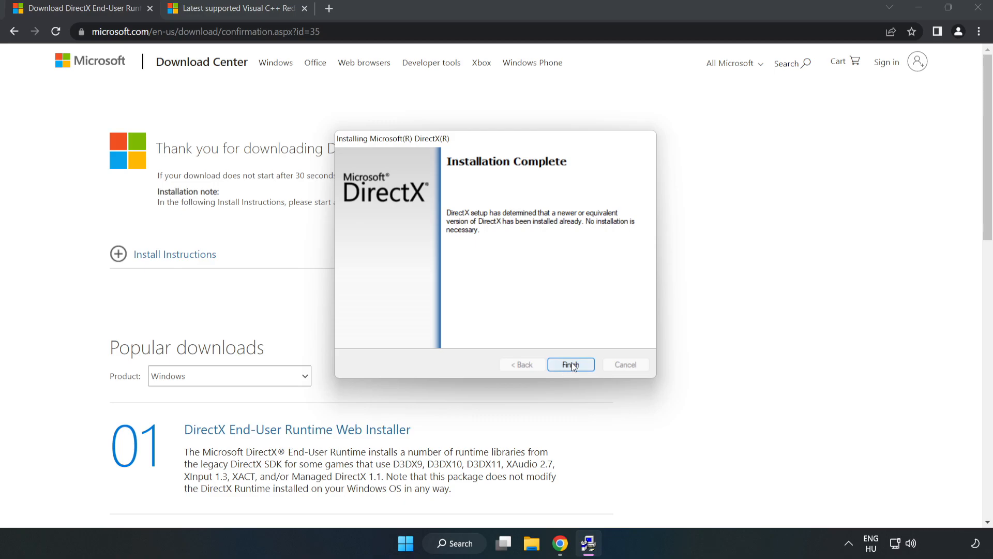
left_click(569, 364)
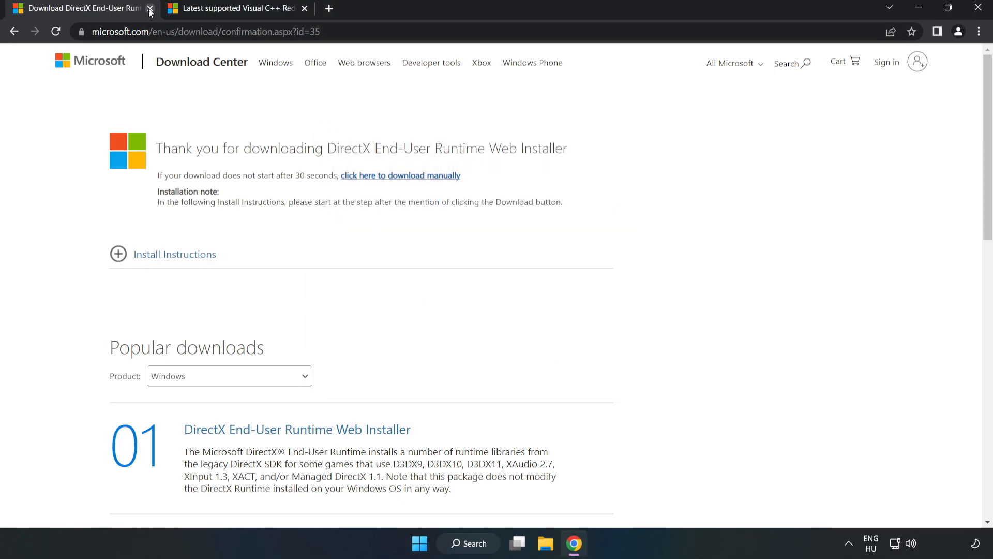
Close the DirectX tab and download the VC_redist x64, x86 and ARM64 installers.
left_click(150, 9)
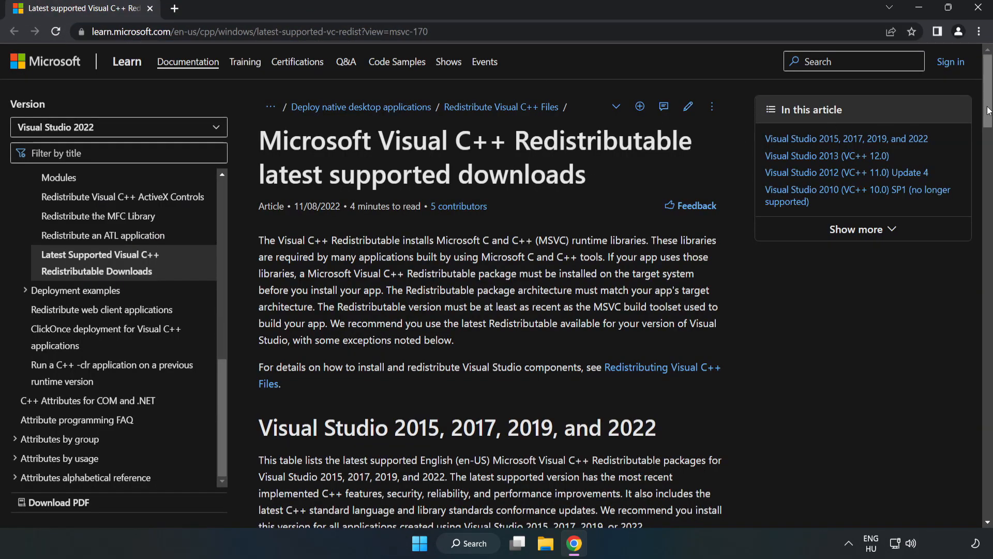
scroll("down", 3)
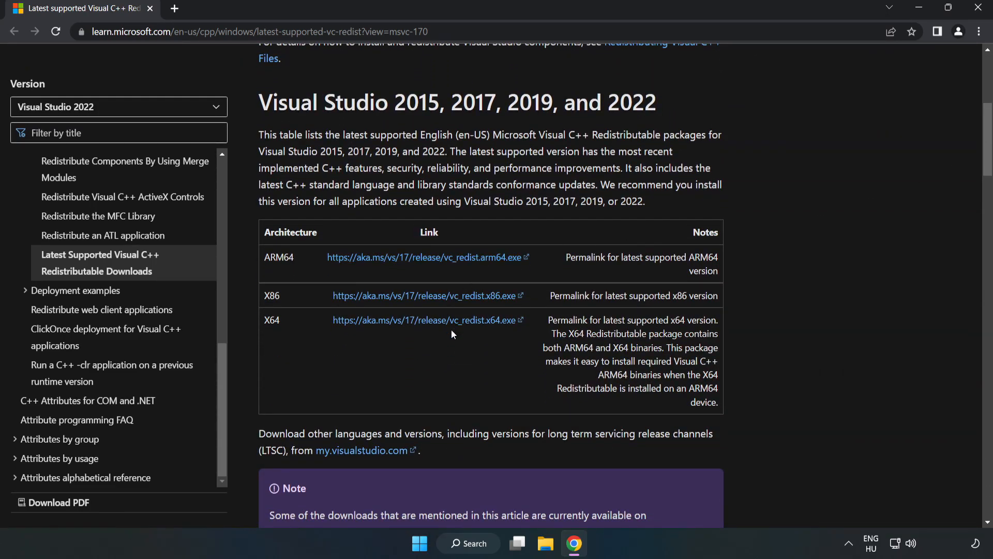
left_click(428, 296)
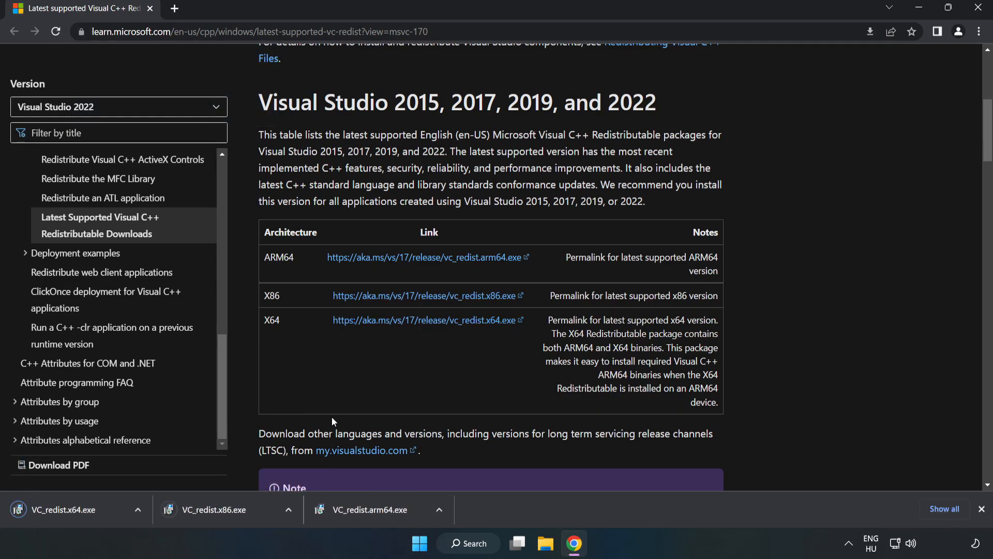
Attempt the ARM64 redistributable install, then dismiss its unsupported failure.
left_click(373, 509)
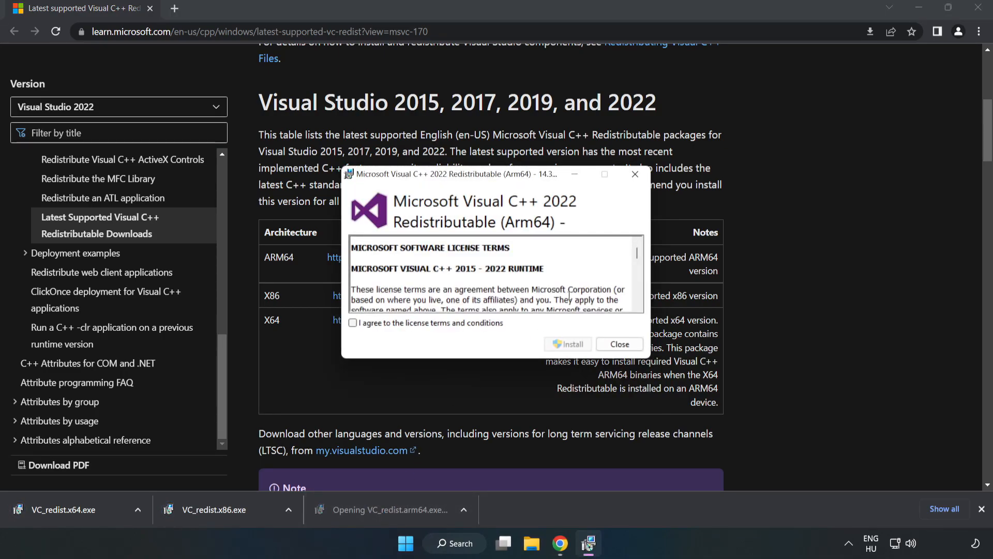
scroll("down", 3)
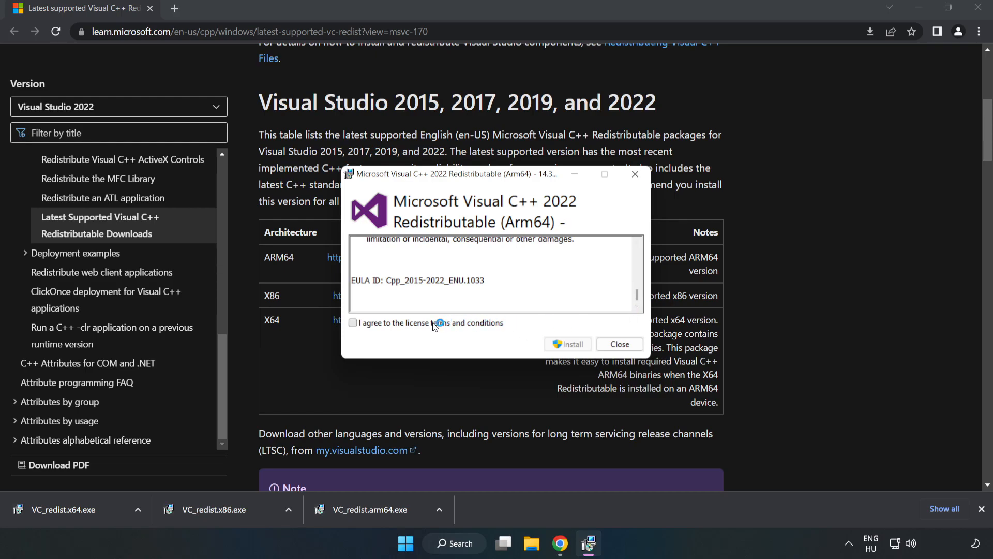
left_click(353, 322)
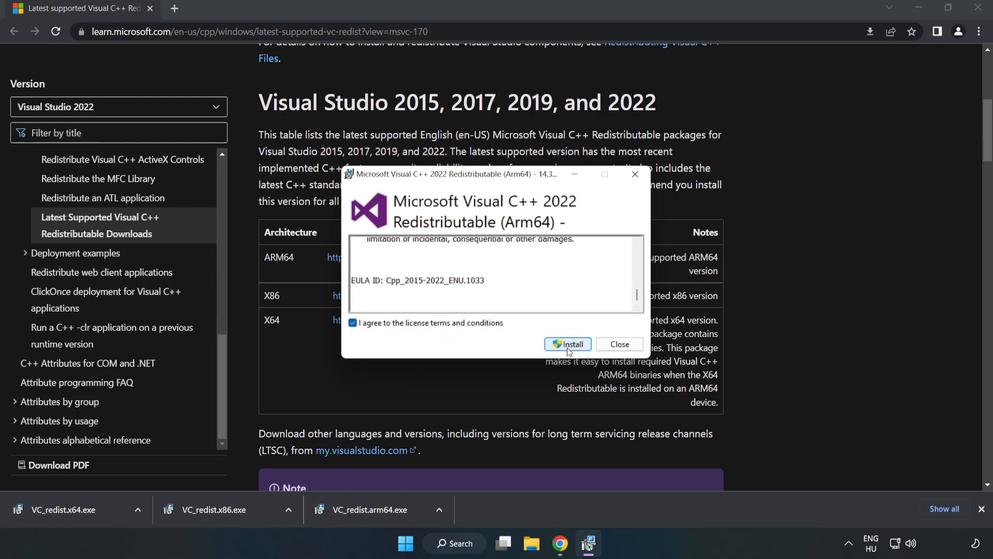
left_click(567, 344)
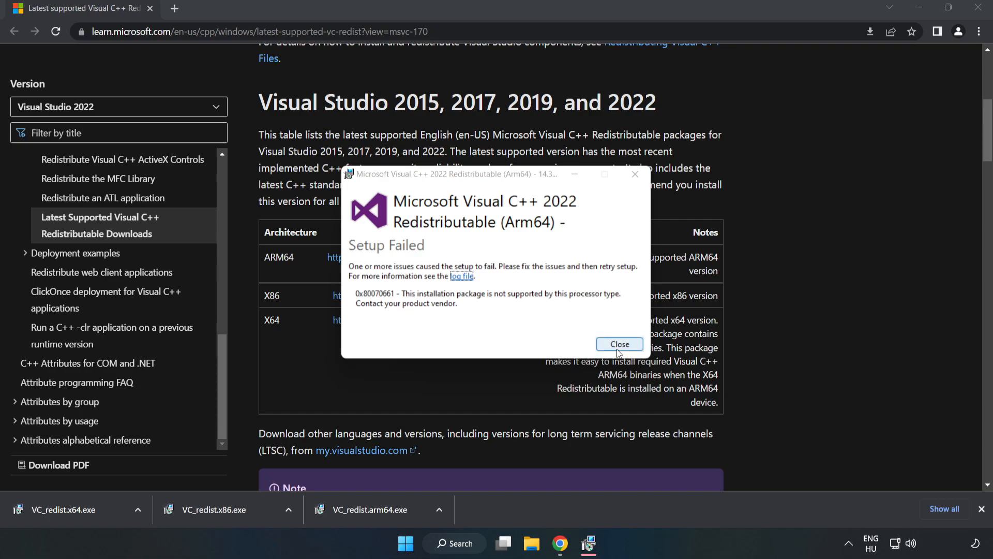
left_click(618, 344)
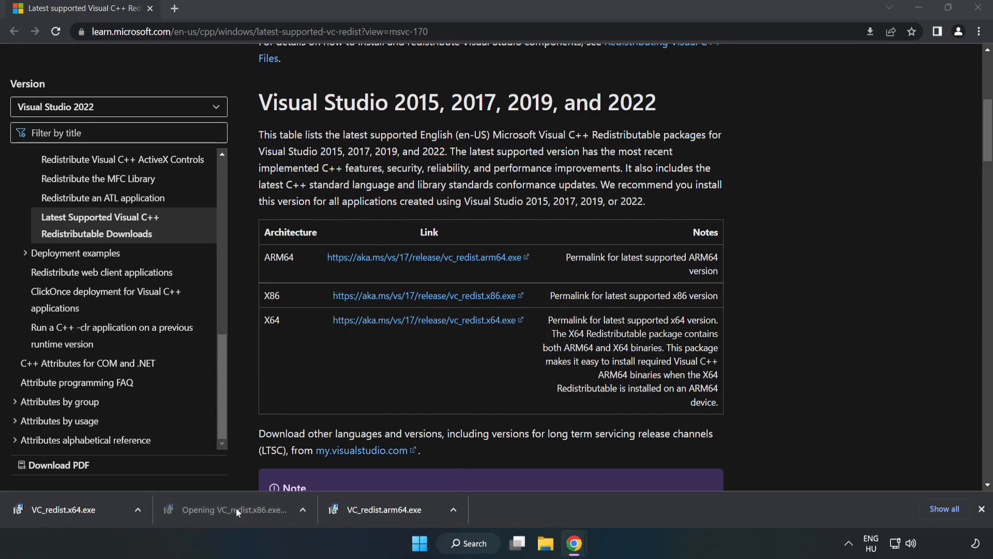
Install the x86 and x64 redistributables and close both setups without restarting.
left_click(222, 509)
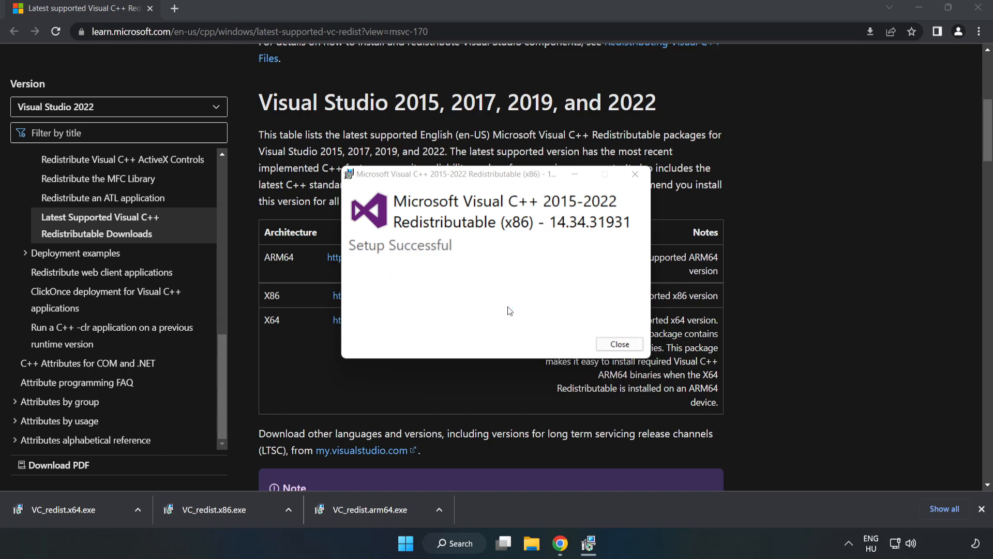
left_click(619, 344)
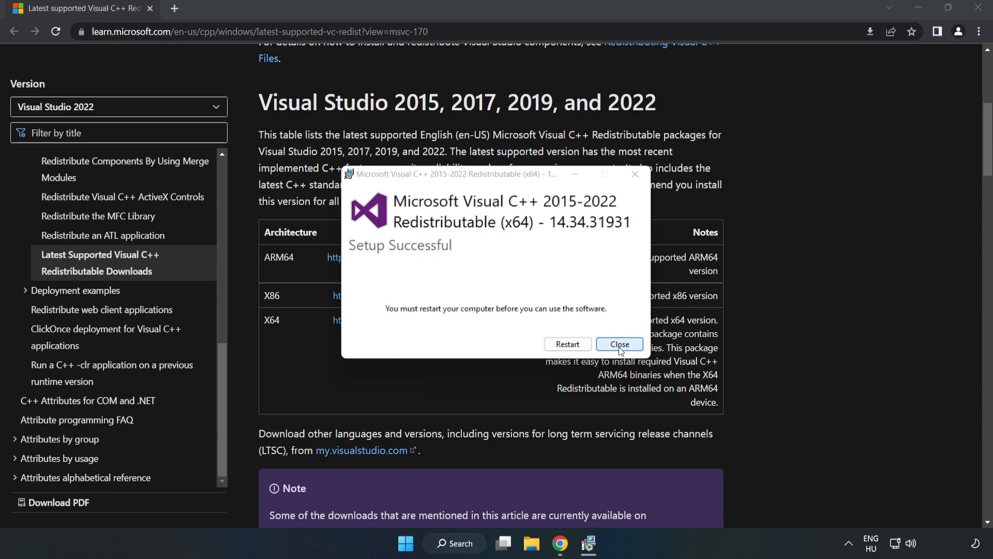
left_click(619, 343)
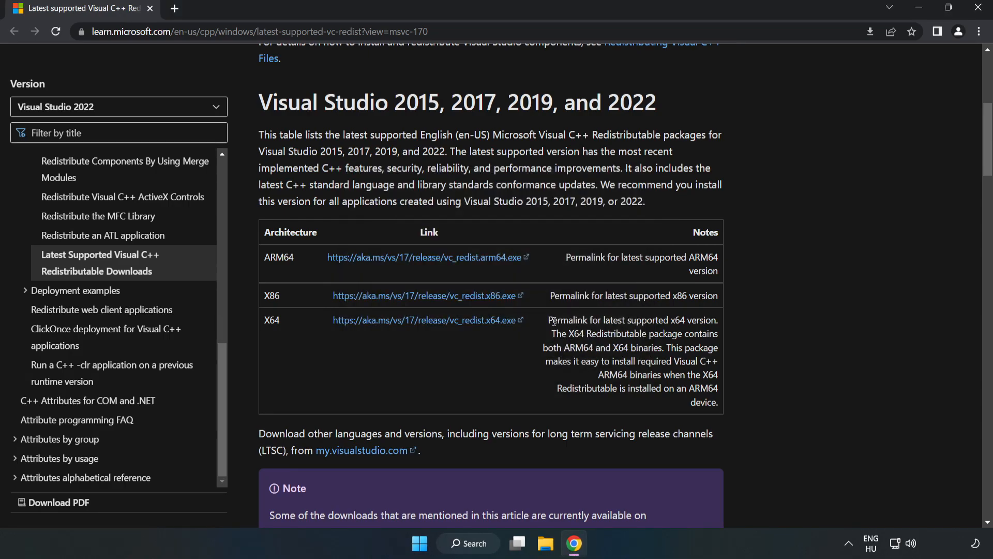
mouse_move(979, 10)
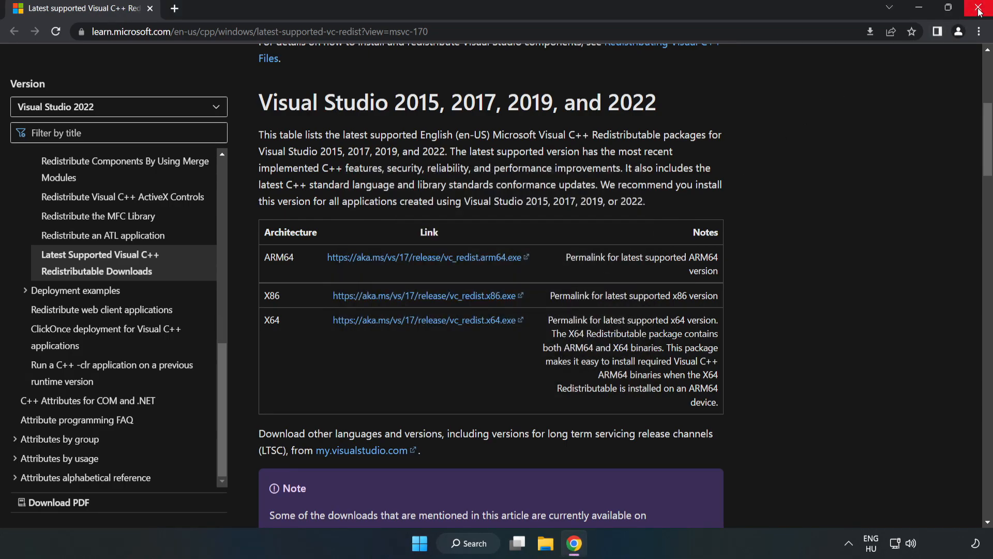
Close Chrome and show the Start menu power options, including Restart.
left_click(979, 8)
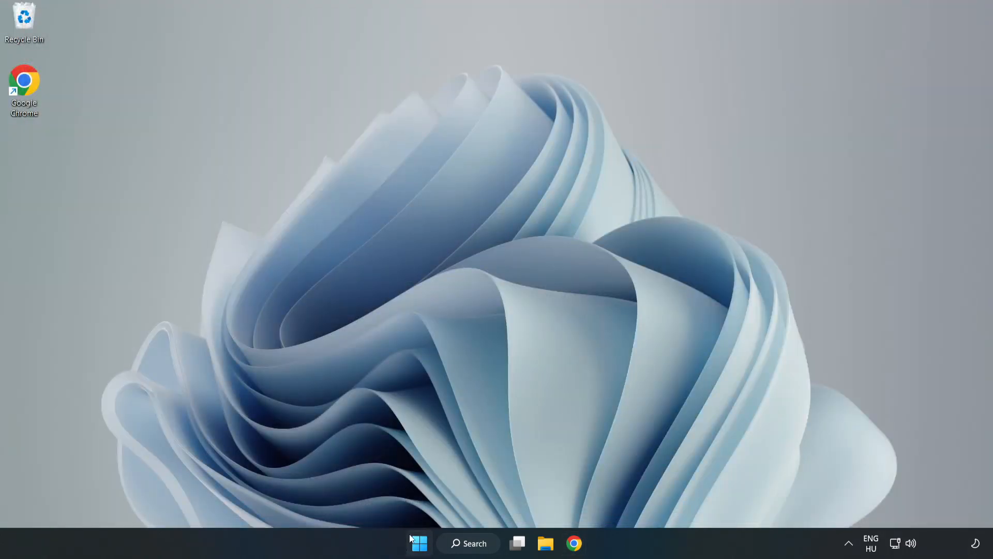
left_click(418, 543)
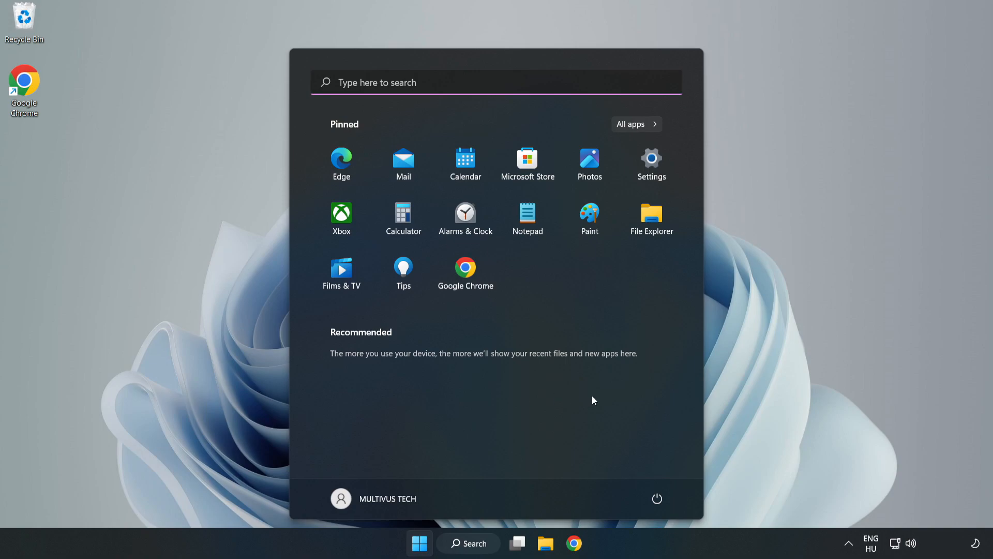
left_click(657, 498)
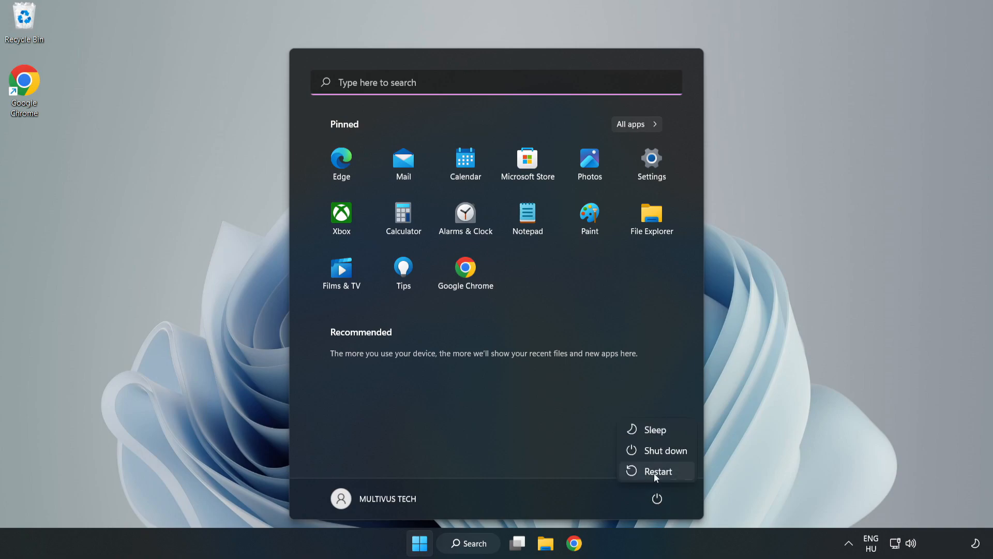
mouse_move(658, 471)
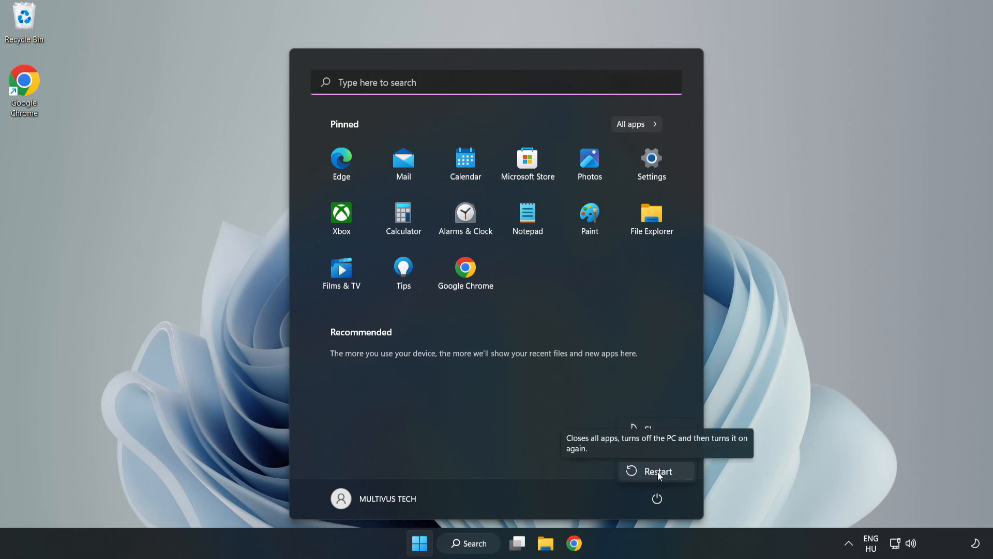